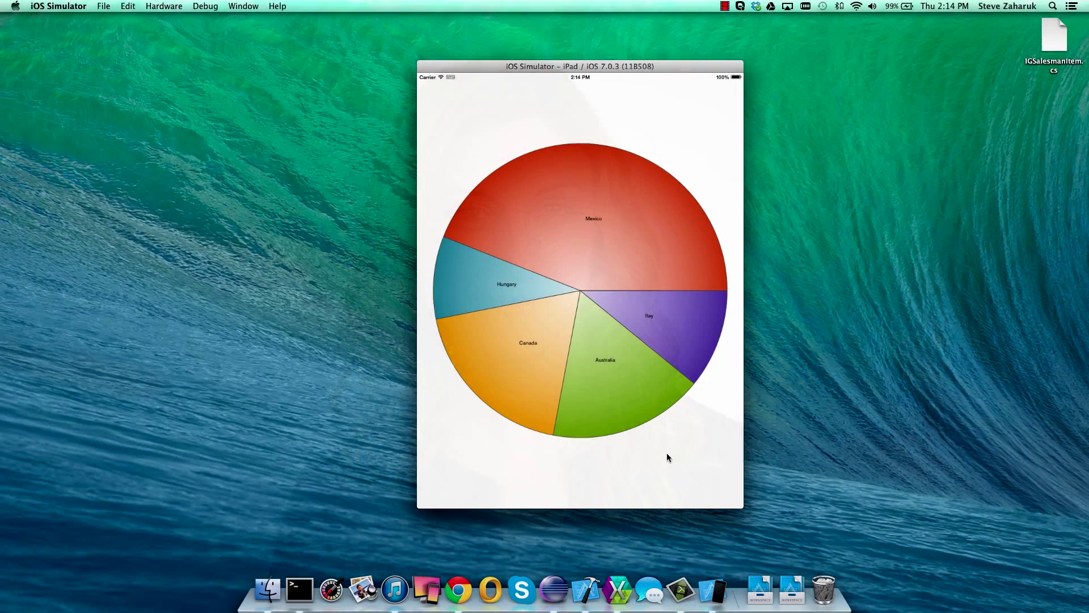
- Switch from the running pie chart app to Xamarin Studio's welcome page via the Dock
{"action": "left_click", "coordinate": [617, 590]}
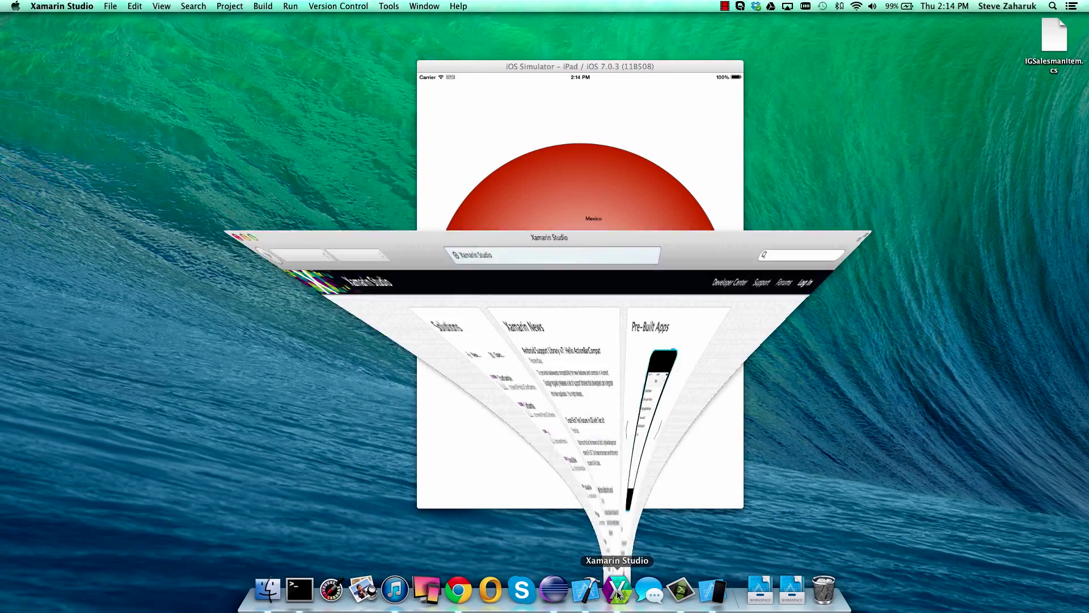
{"action": "left_click", "coordinate": [618, 590]}
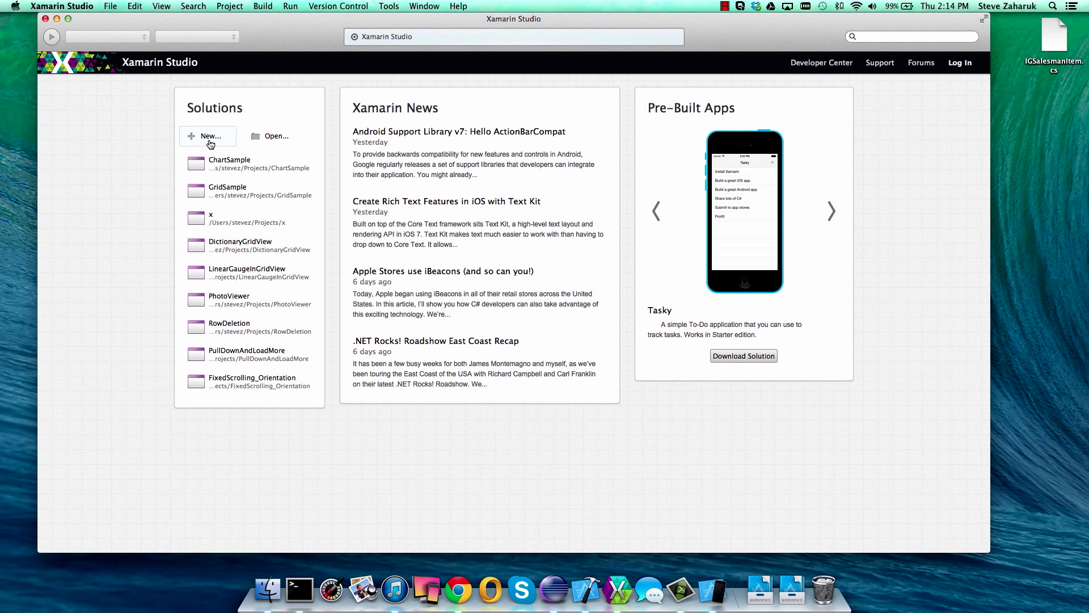
- Create an iPad Single View Application solution named ChartTest
{"action": "left_click", "coordinate": [208, 135]}
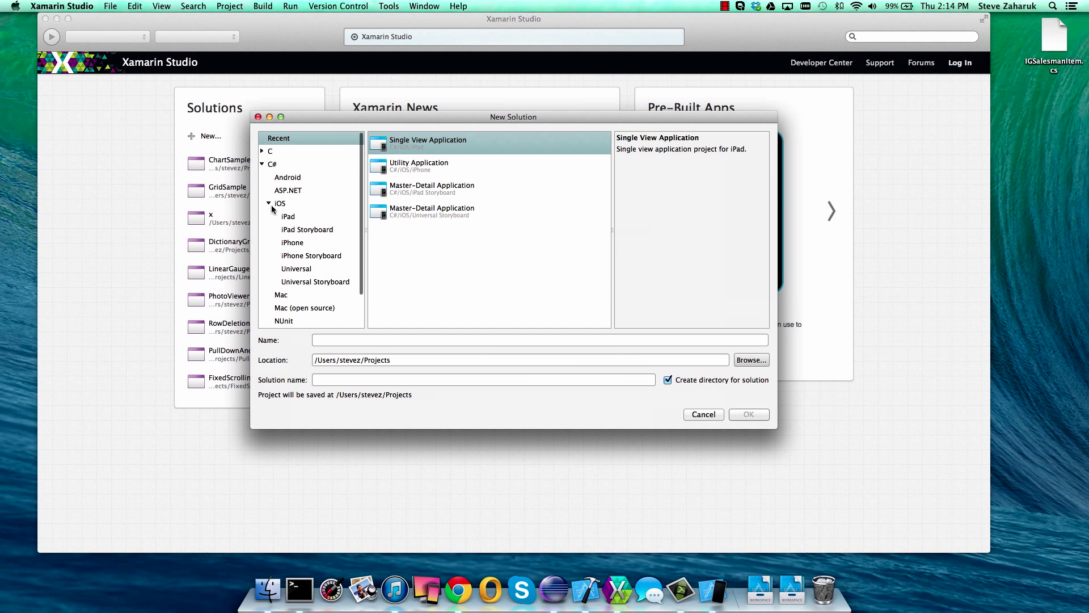
{"action": "left_click", "coordinate": [287, 216]}
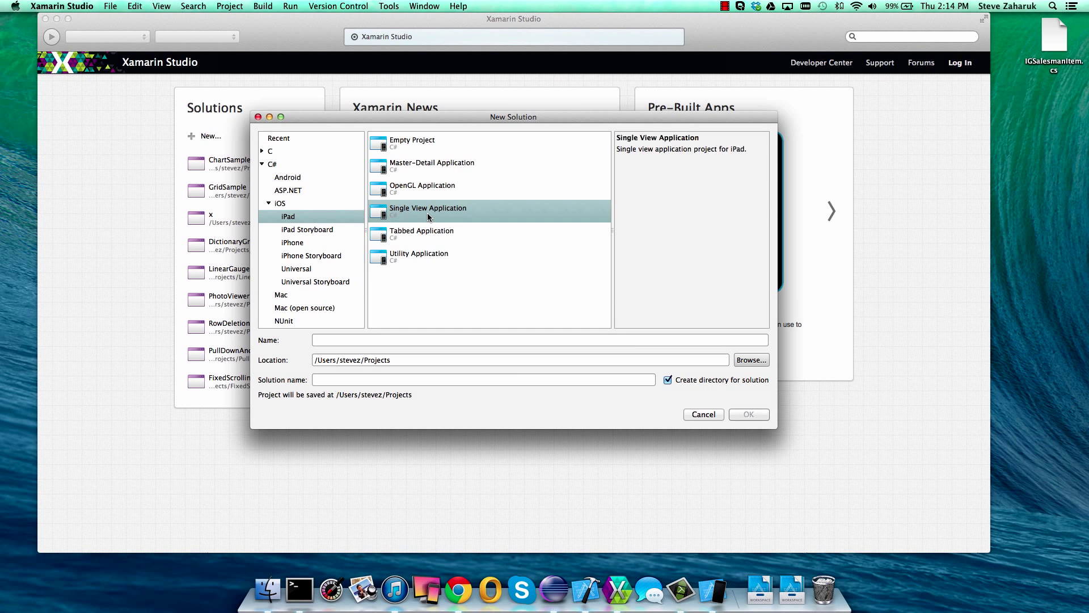
{"action": "type", "text": "Chart"}
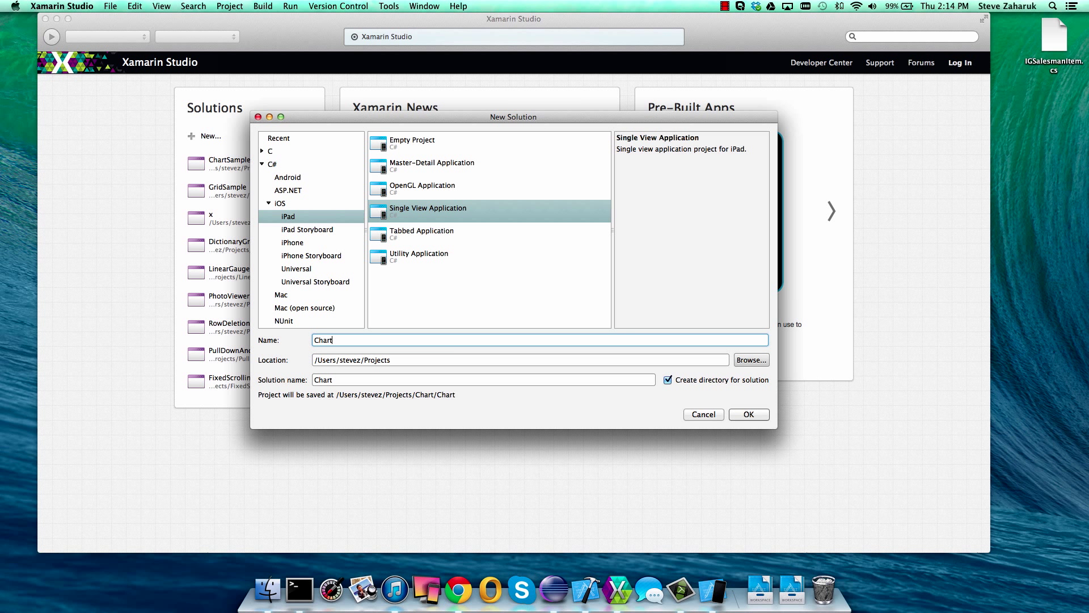
{"action": "type", "text": "Test"}
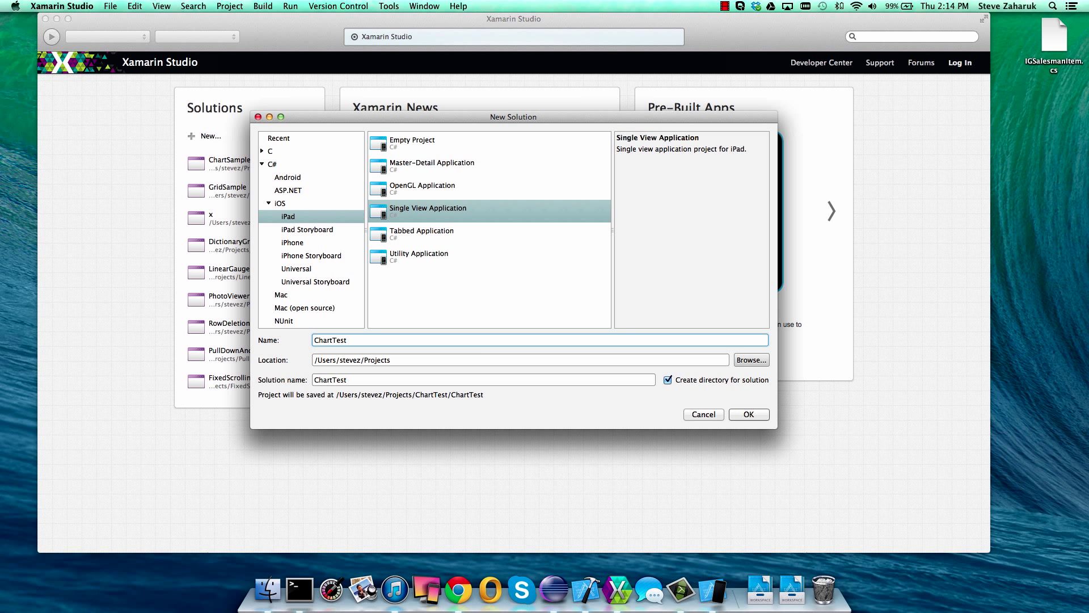
{"action": "left_click", "coordinate": [748, 414]}
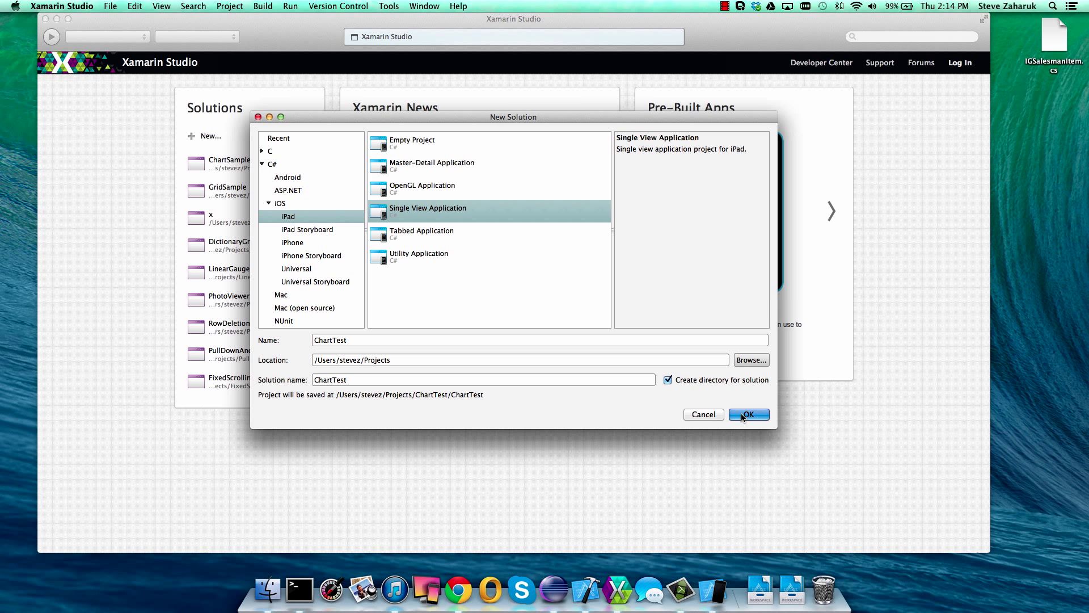
{"action": "left_click", "coordinate": [747, 414]}
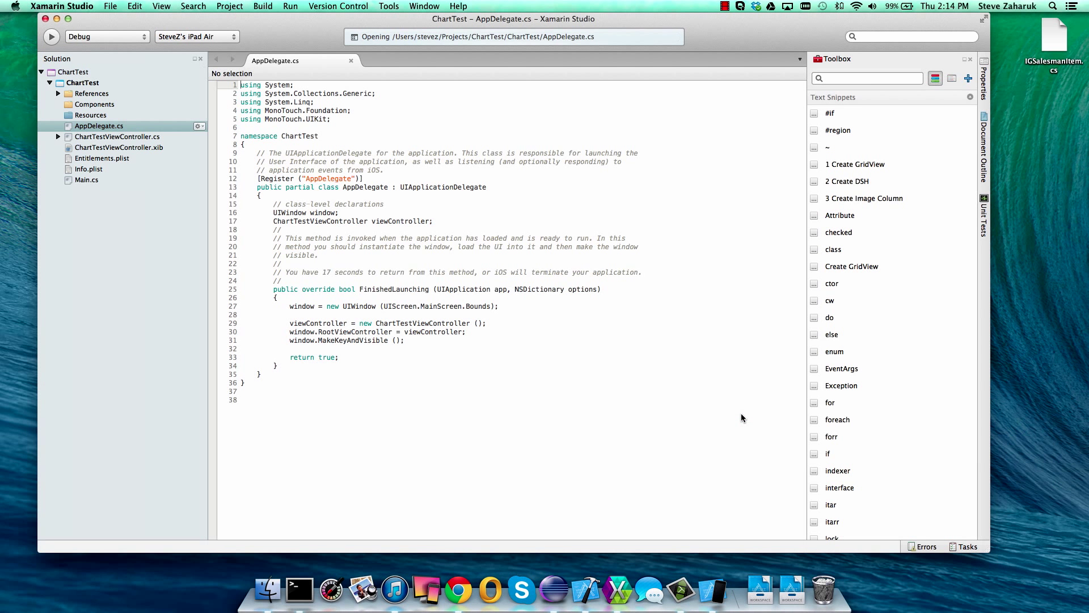
- Add IGChart.dll from the Infragistics MonoTouch folder as a .NET assembly reference
{"action": "left_click", "coordinate": [91, 93]}
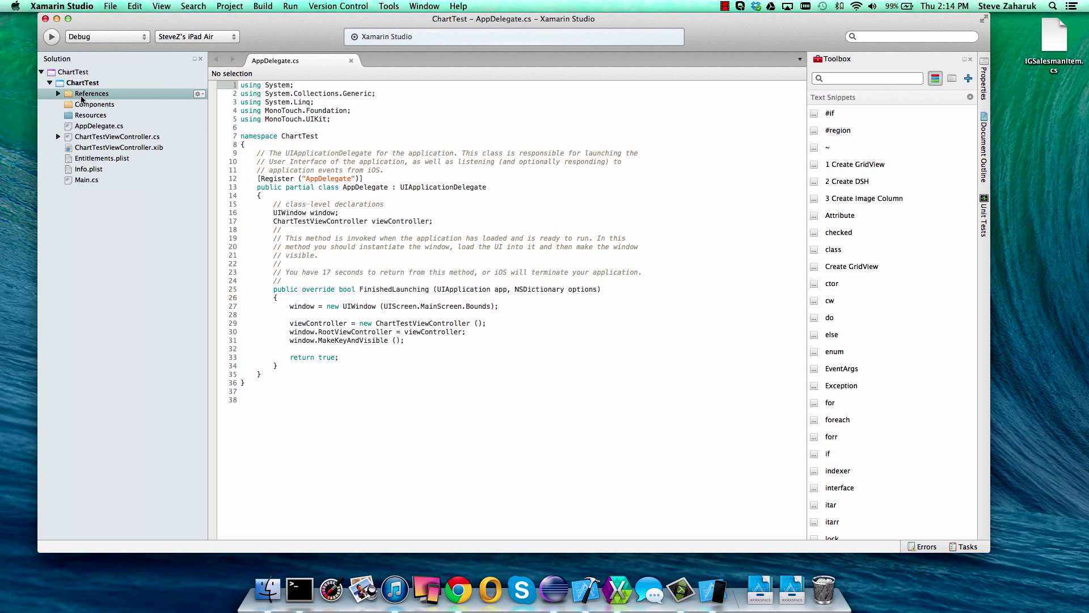
{"action": "right_click", "coordinate": [90, 93]}
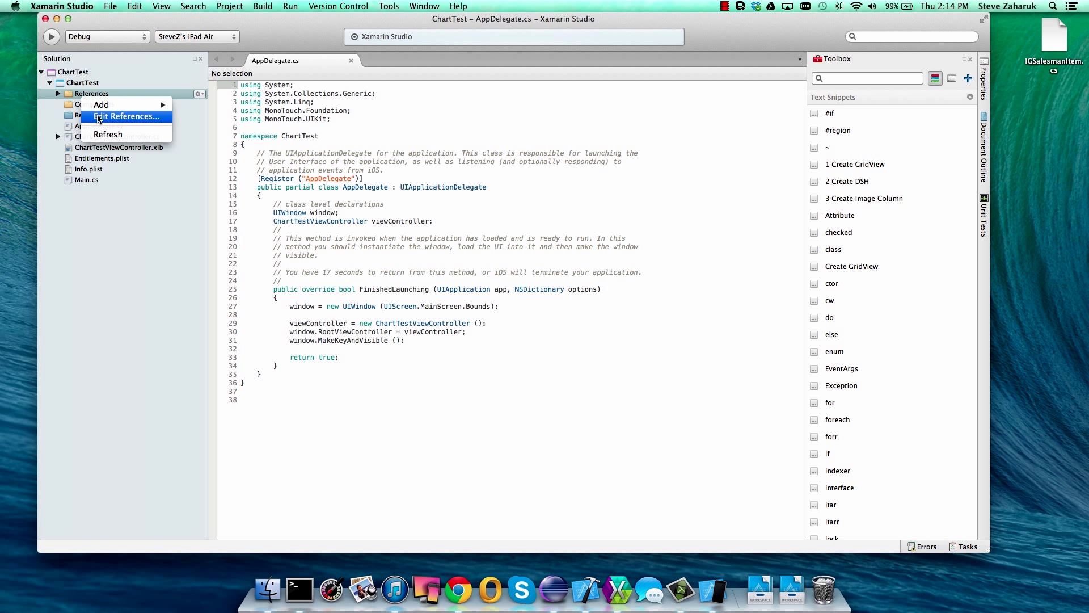
{"action": "left_click", "coordinate": [126, 116]}
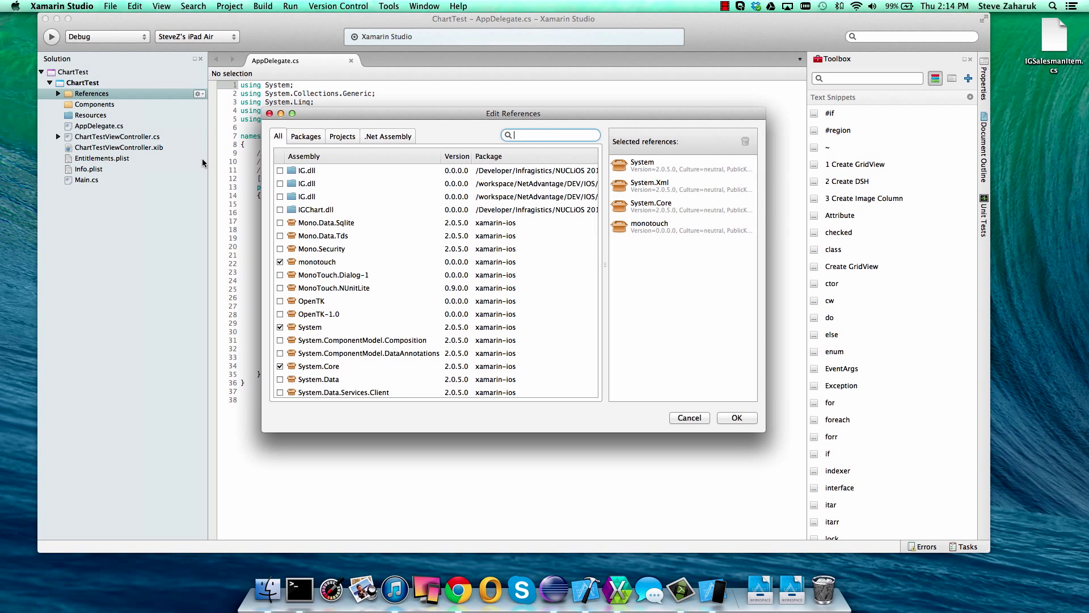
{"action": "left_click", "coordinate": [387, 135]}
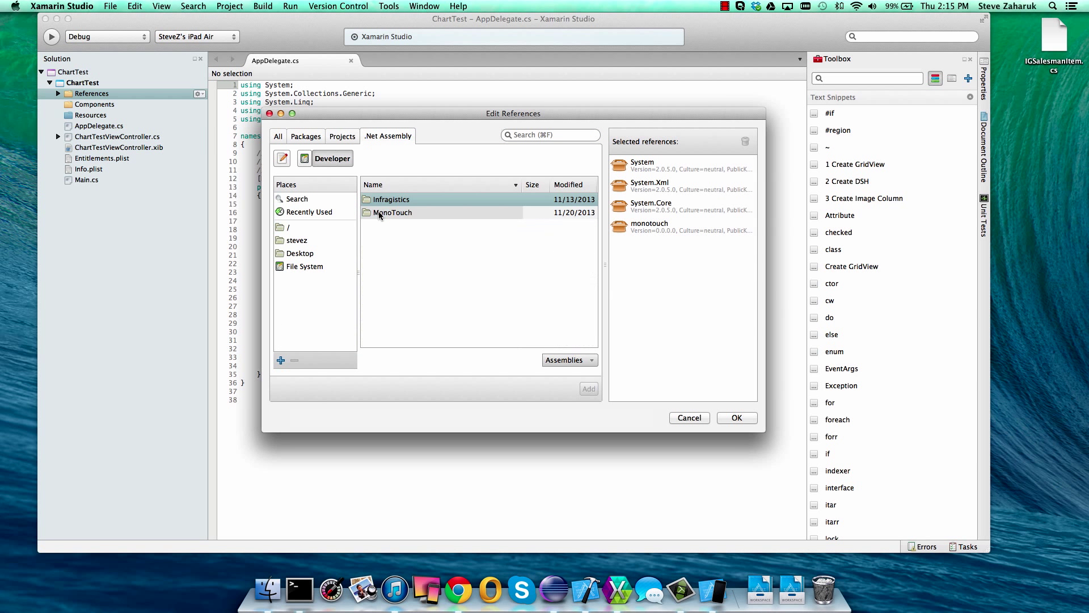
{"action": "double_click", "coordinate": [391, 200]}
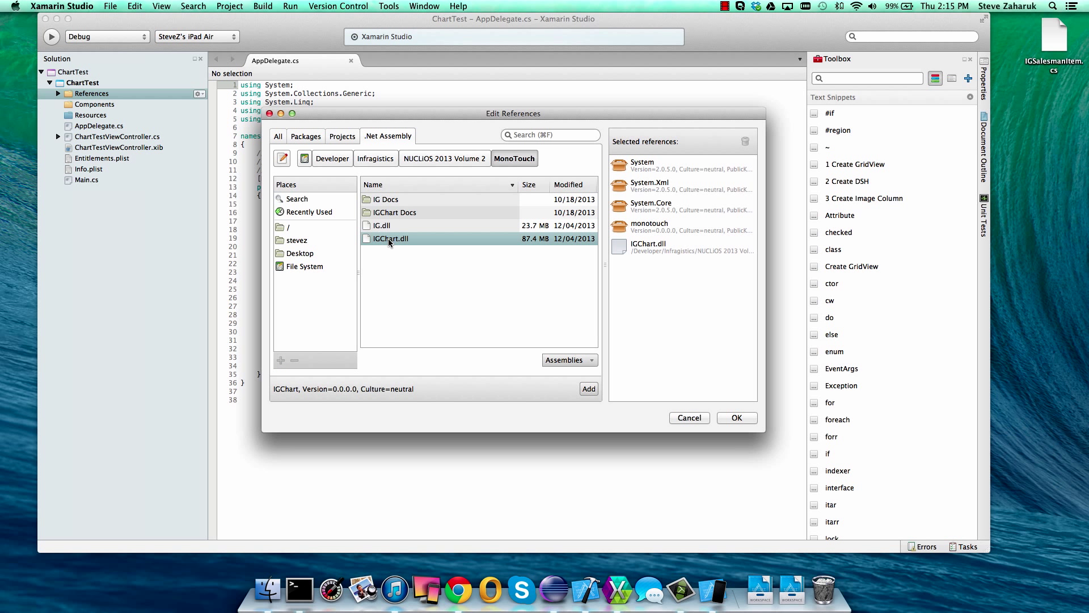
{"action": "left_click", "coordinate": [737, 417]}
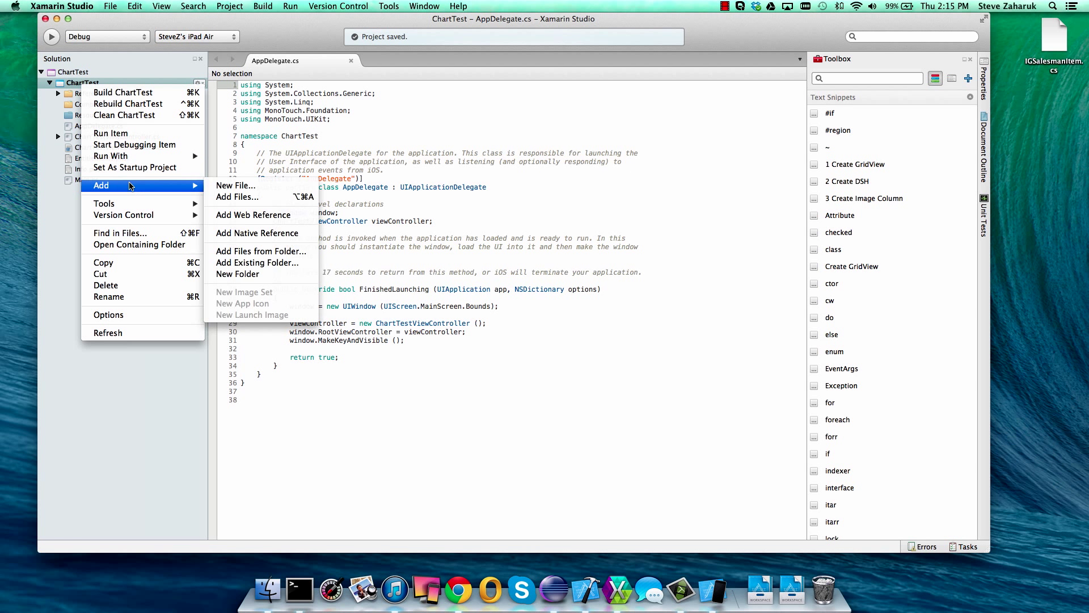
- Add IGSalesmanItem.cs from the Desktop, copying it into the project directory
{"action": "left_click", "coordinate": [237, 196]}
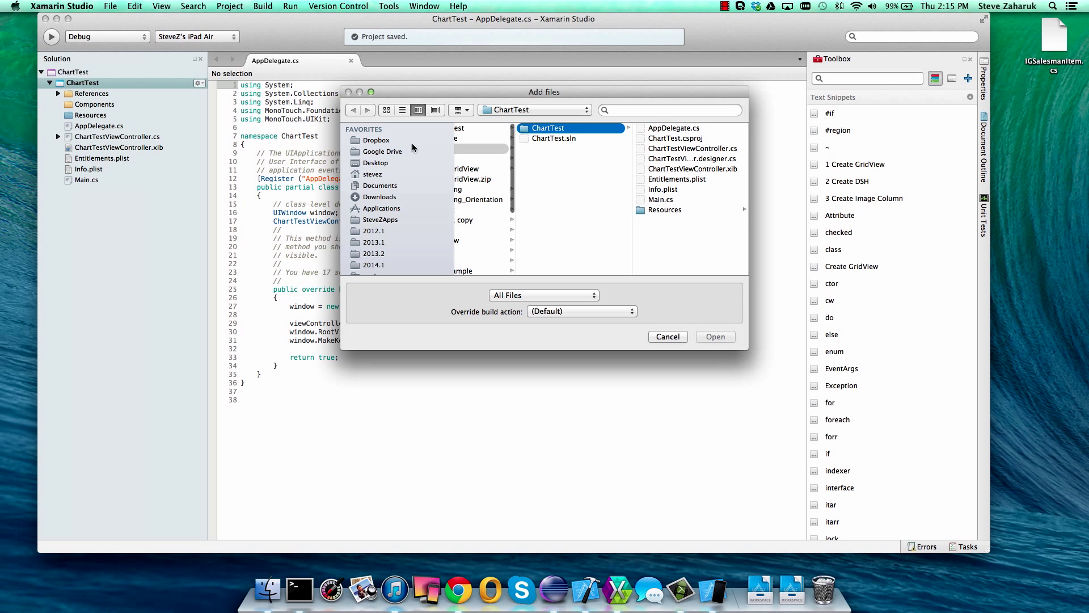
{"action": "left_click", "coordinate": [377, 163]}
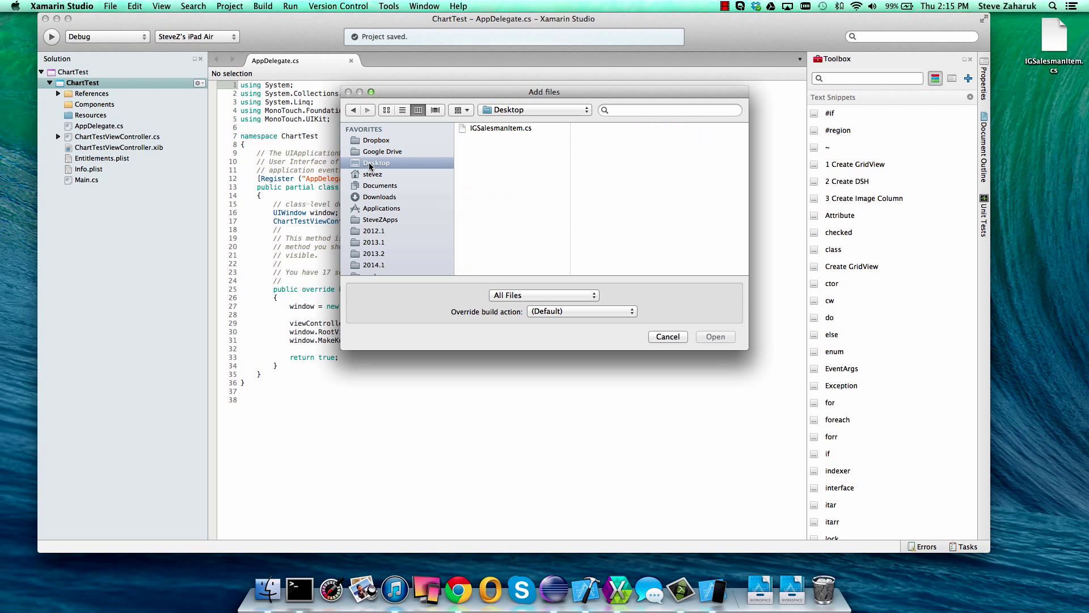
{"action": "left_click", "coordinate": [714, 336]}
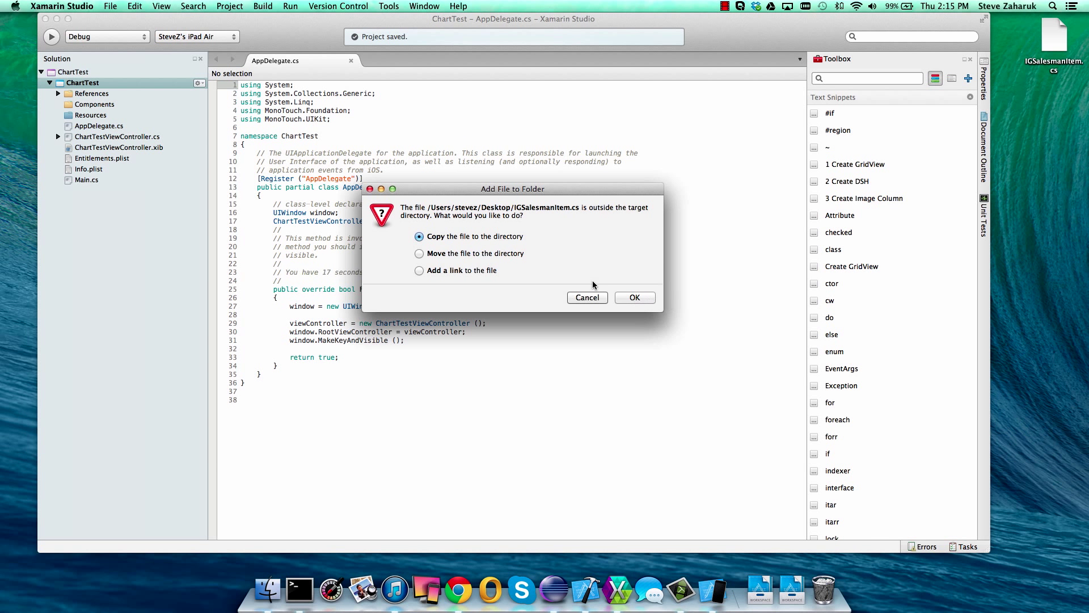
{"action": "left_click", "coordinate": [634, 297]}
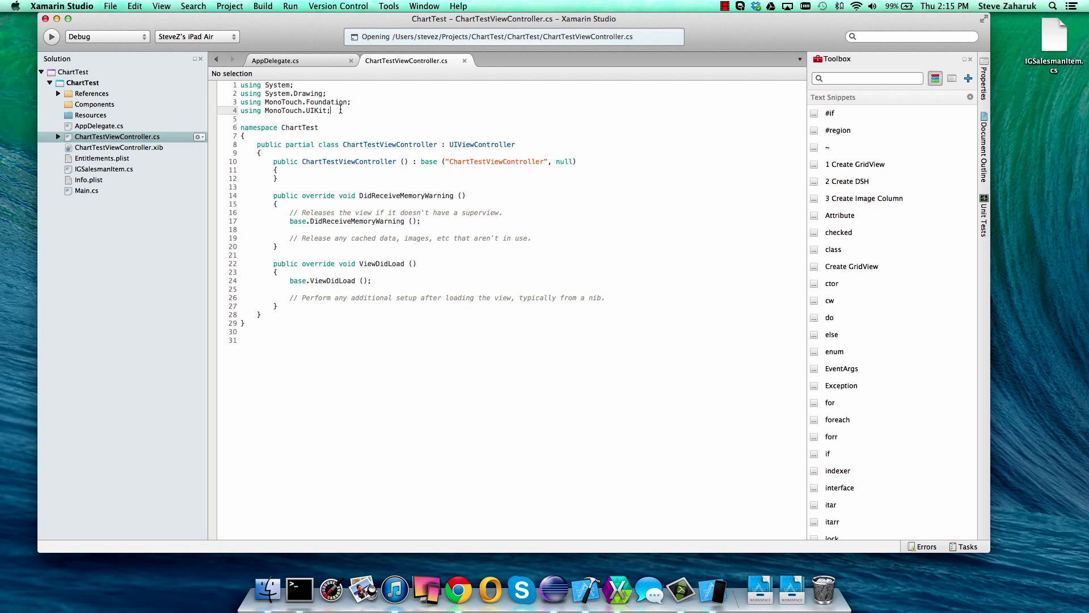
- Add 'using Infragistics;' to ChartTestViewController.cs and place the cursor in ViewDidLoad
{"action": "type", "text": "using Infragistics;"}
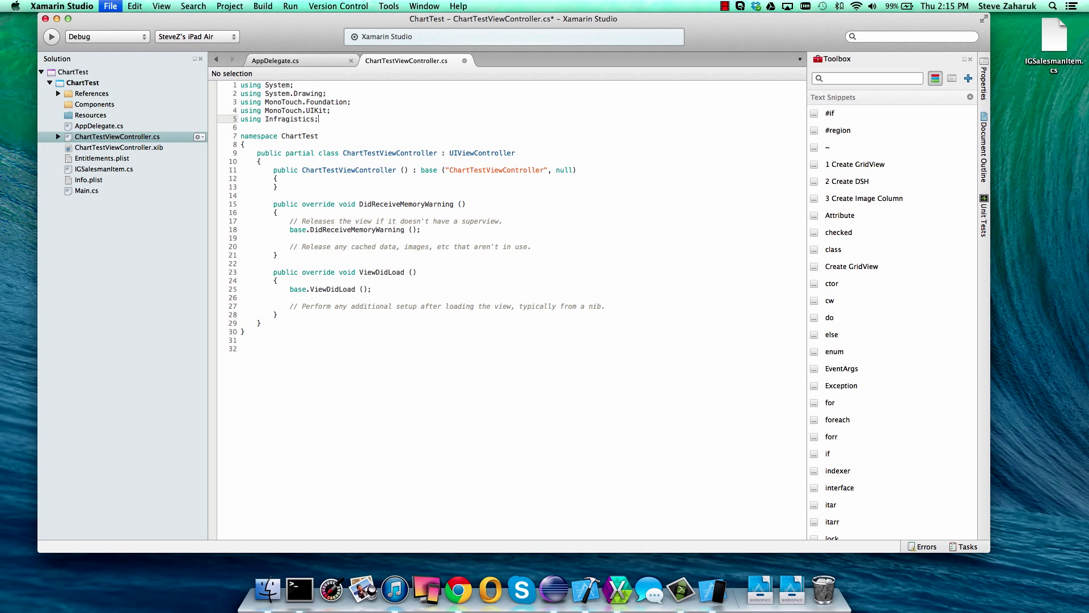
{"action": "left_click", "coordinate": [408, 306]}
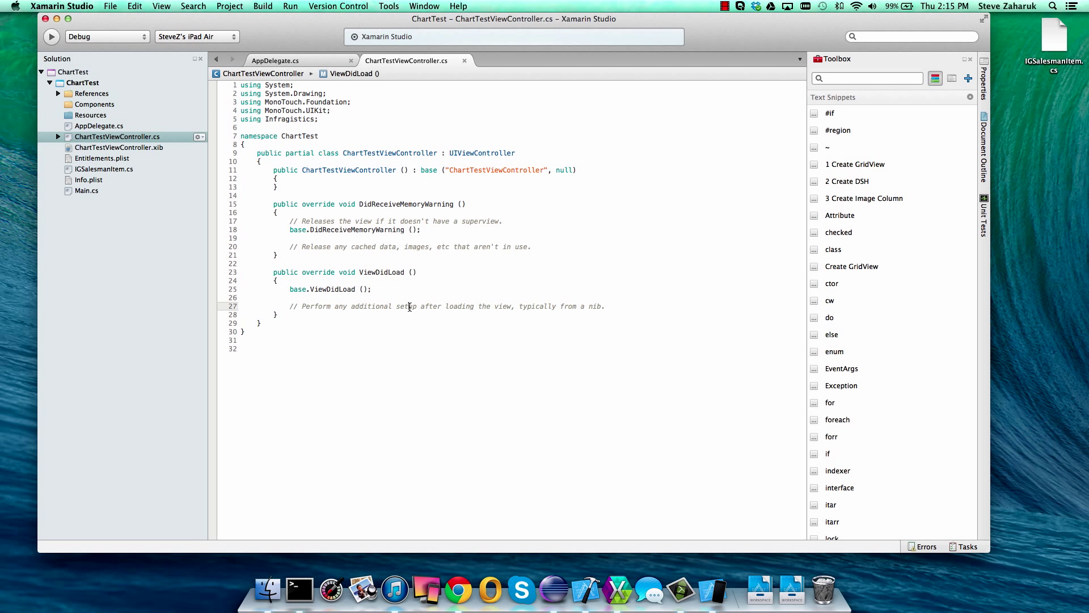
- Create an IGPieChartView with Frame = View.Bounds, an AutoresizingMask, and add it as a subview
{"action": "type", "text": "IGPieChartView"}
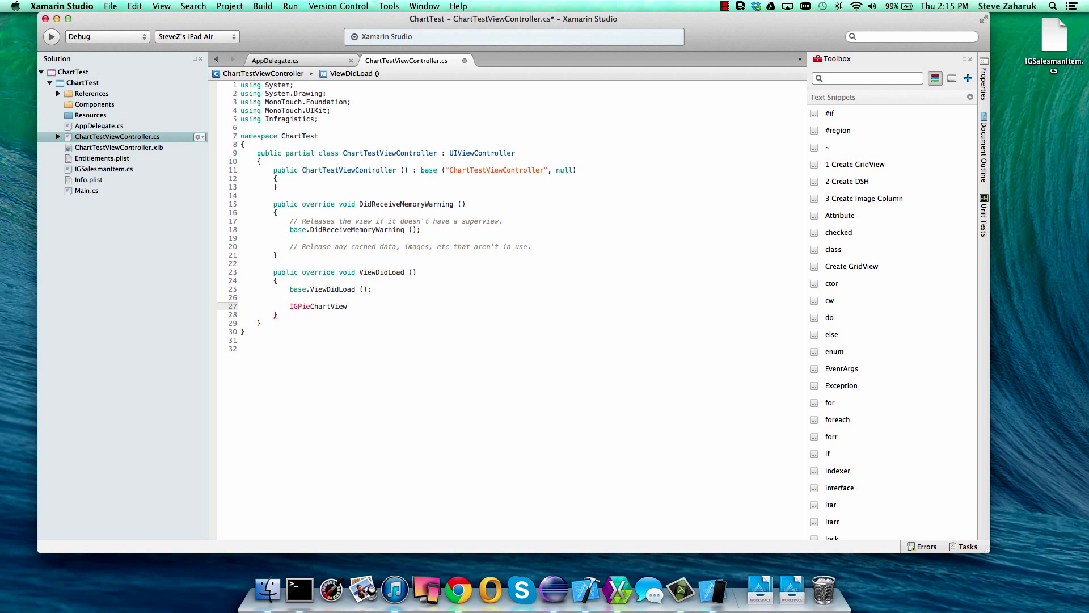
{"action": "type", "text": "chart = new"}
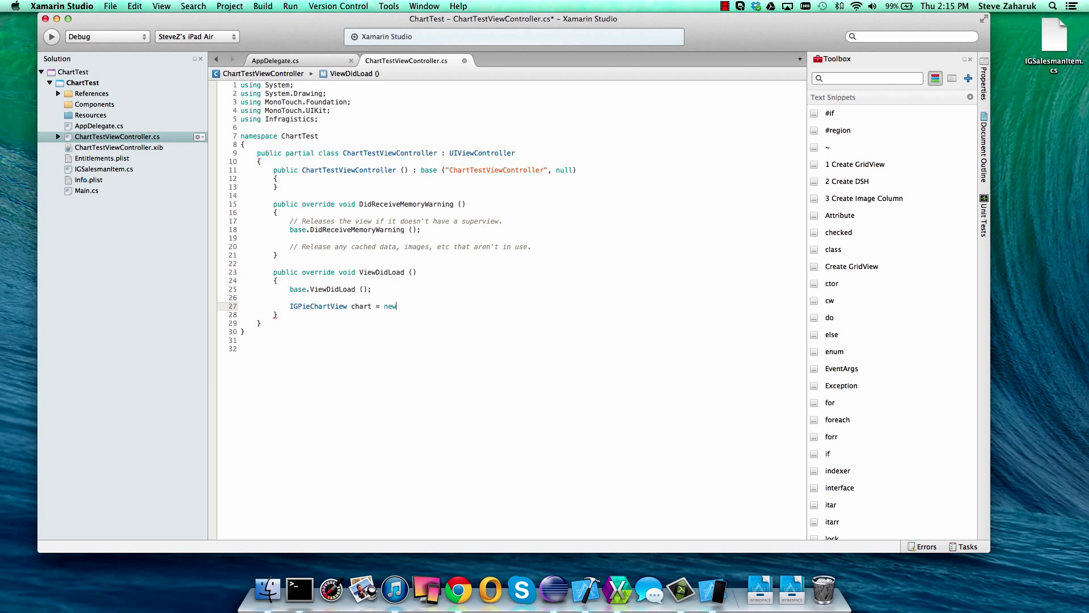
{"action": "type", "text": "Igpie"}
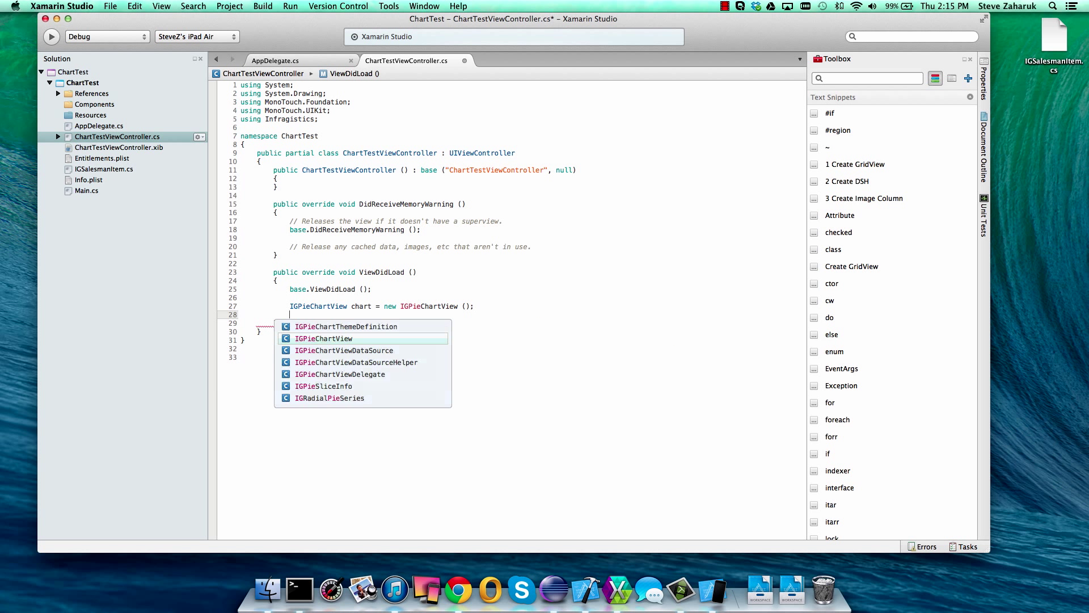
{"action": "type", "text": "chart.fr"}
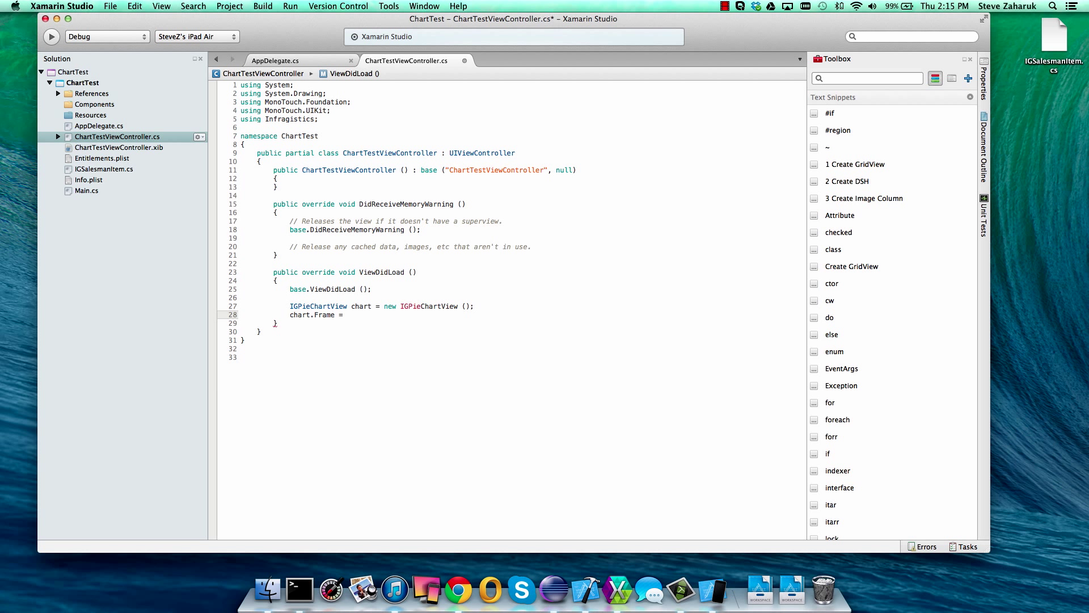
{"action": "type", "text": "this.View.Bounds;"}
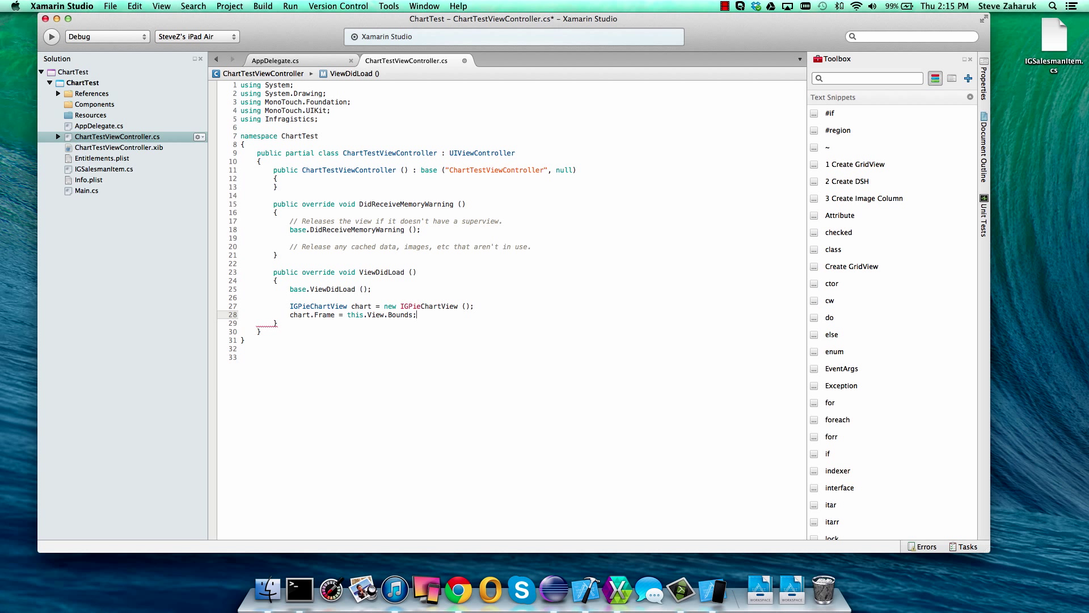
{"action": "type", "text": "chart.au"}
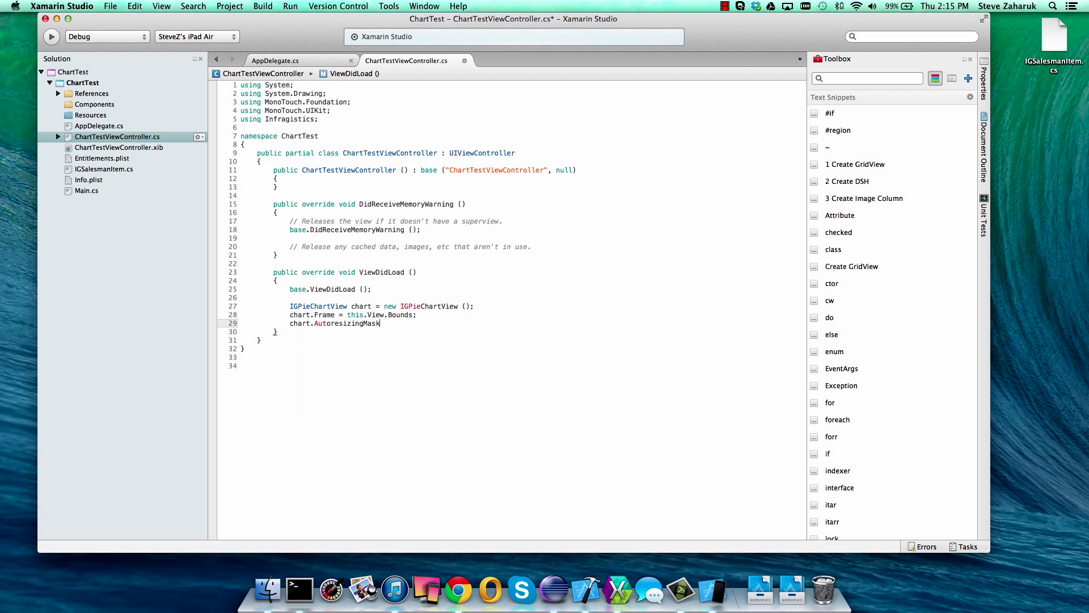
{"action": "type", "text": "= Uvie"}
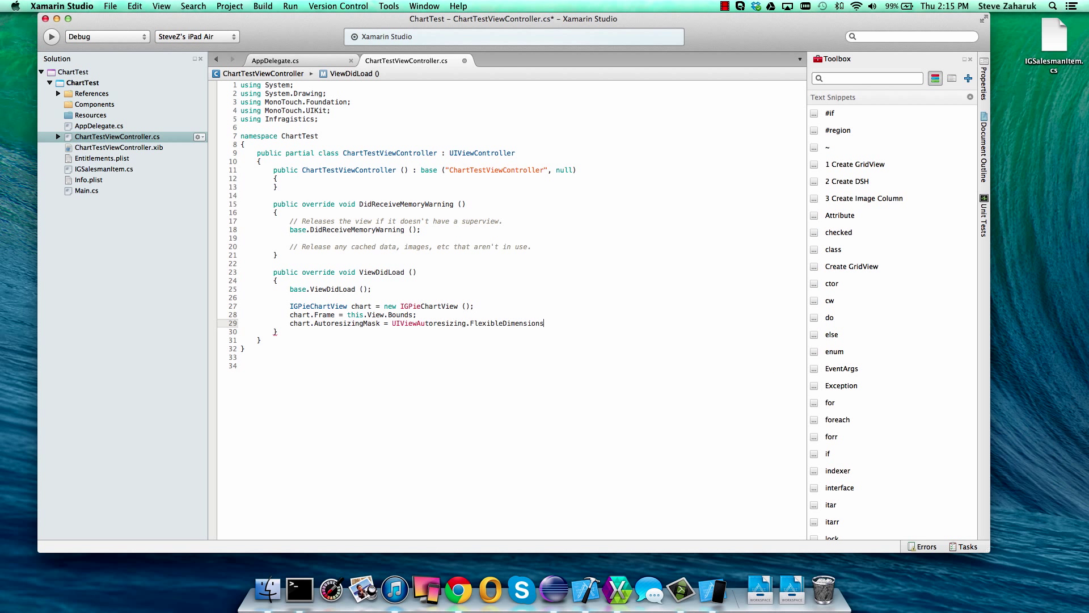
{"action": "type", "text": "this.vi"}
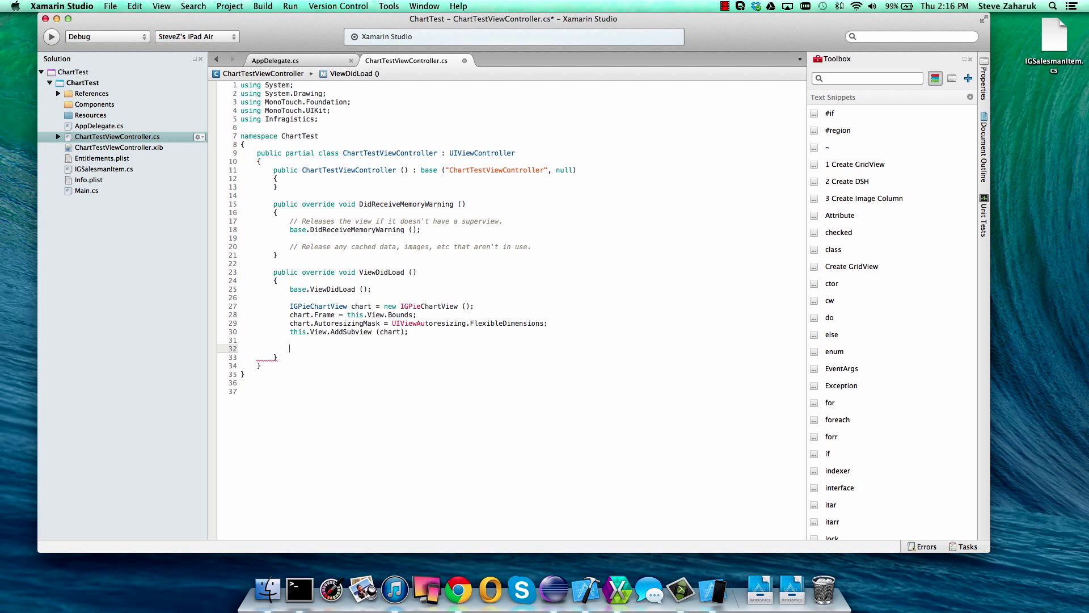
- Import System.Collections.Generic and declare List<IGSalesmanItem> data = IGSalesmanItem.GenerateData(5)
{"action": "type", "text": "L"}
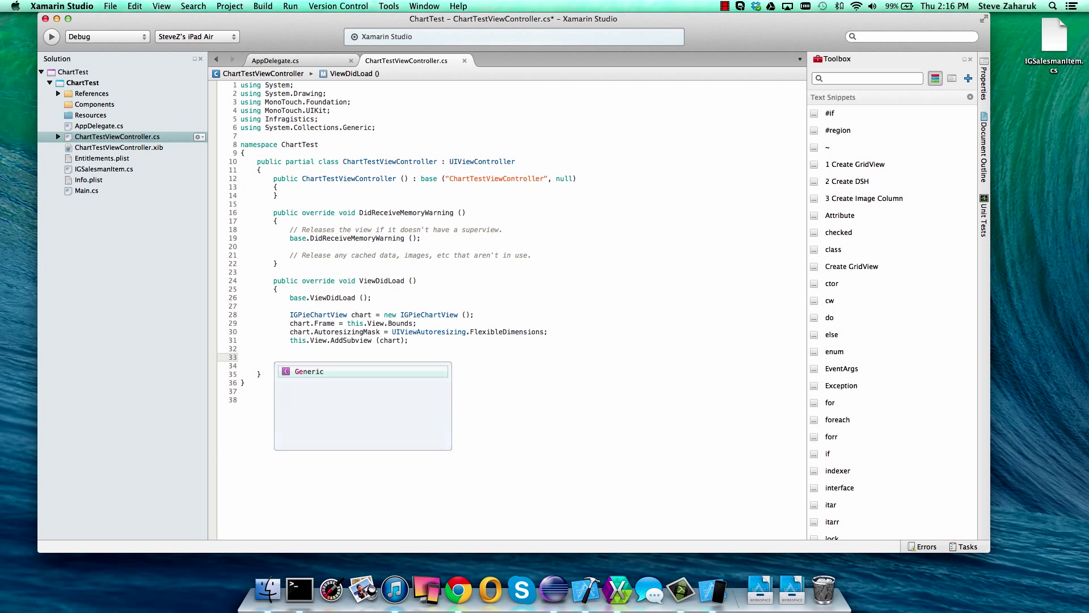
{"action": "type", "text": "List<"}
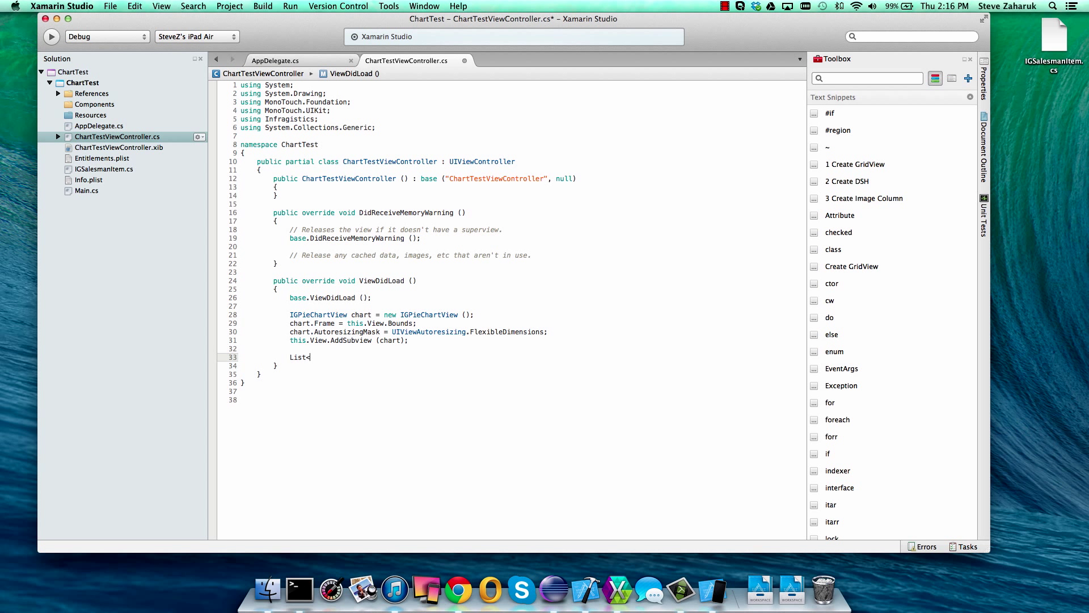
{"action": "type", "text": "<igssa"}
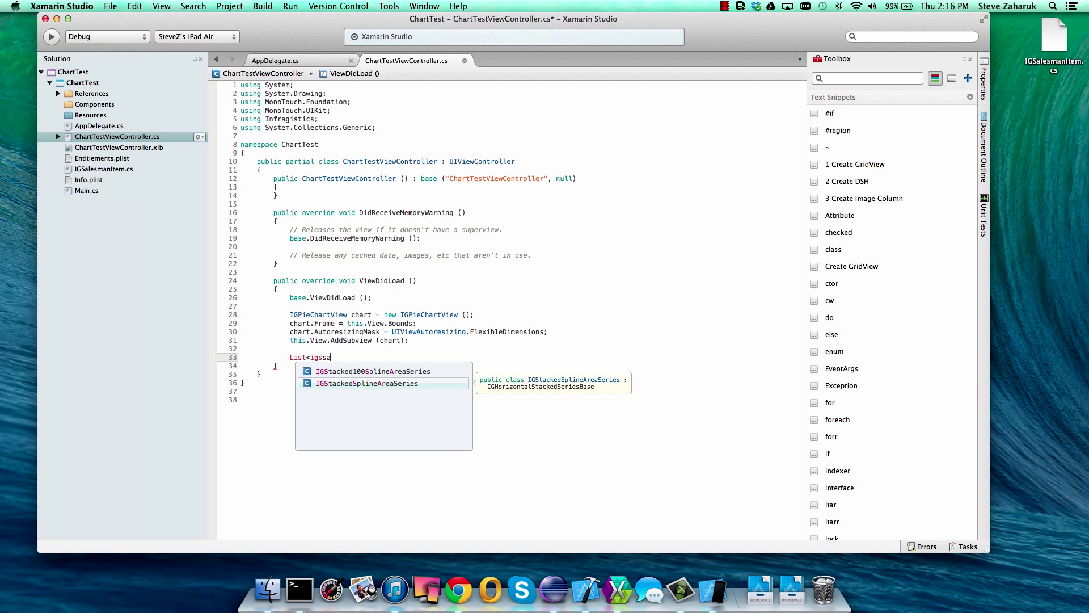
{"action": "type", "text": "lesmanItem> data"}
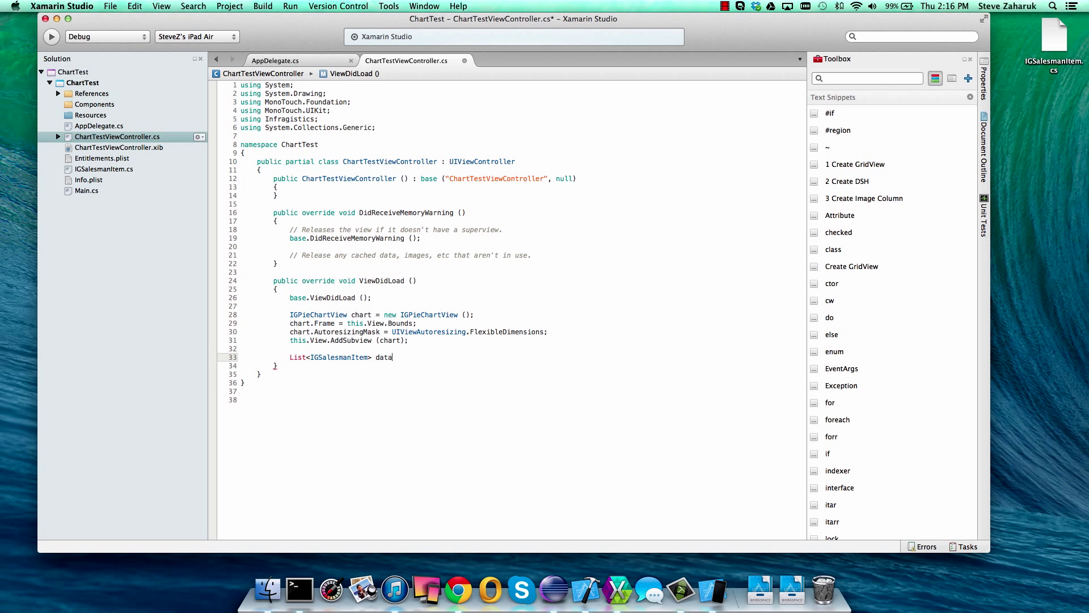
{"action": "type", "text": "= ["}
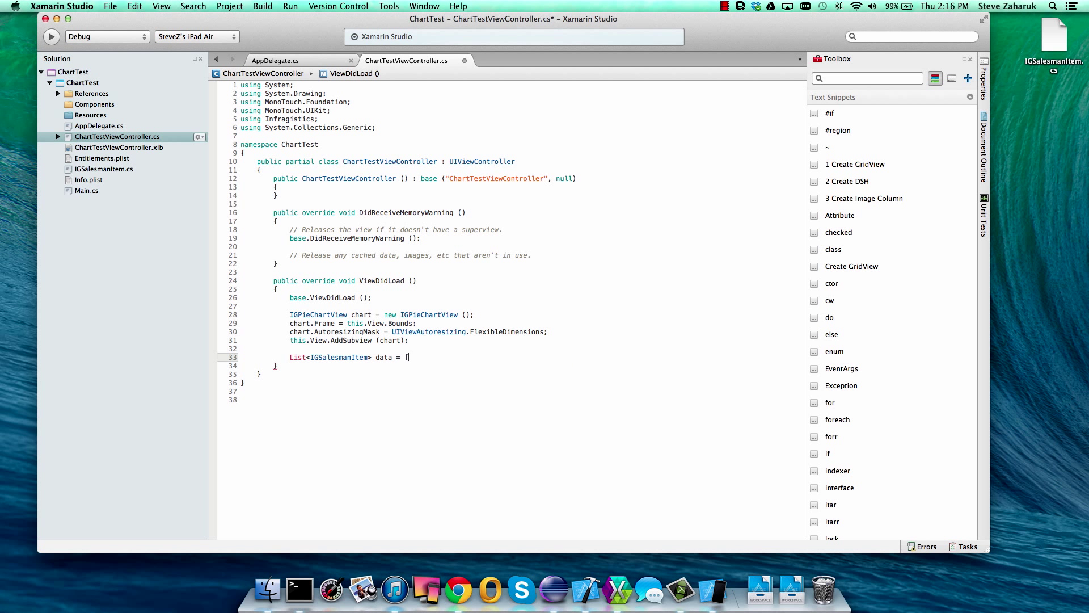
{"action": "type", "text": "igsale"}
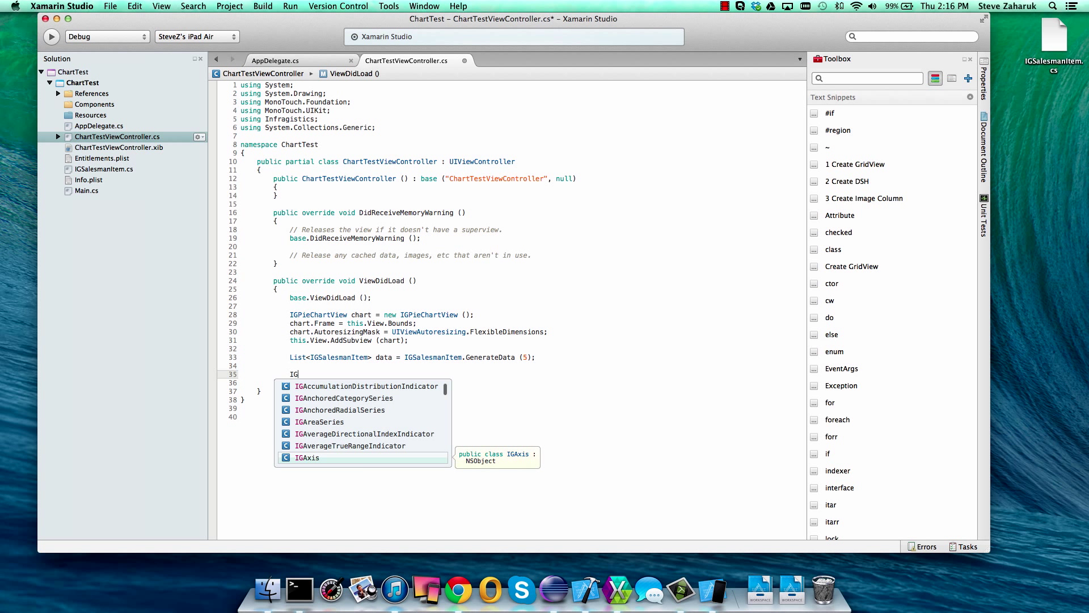
- Declare dsh as IGPieChartViewDataSourceHelper over data.ToArray() with "yearToDateSales" and "territory"
{"action": "type", "text": "piec"}
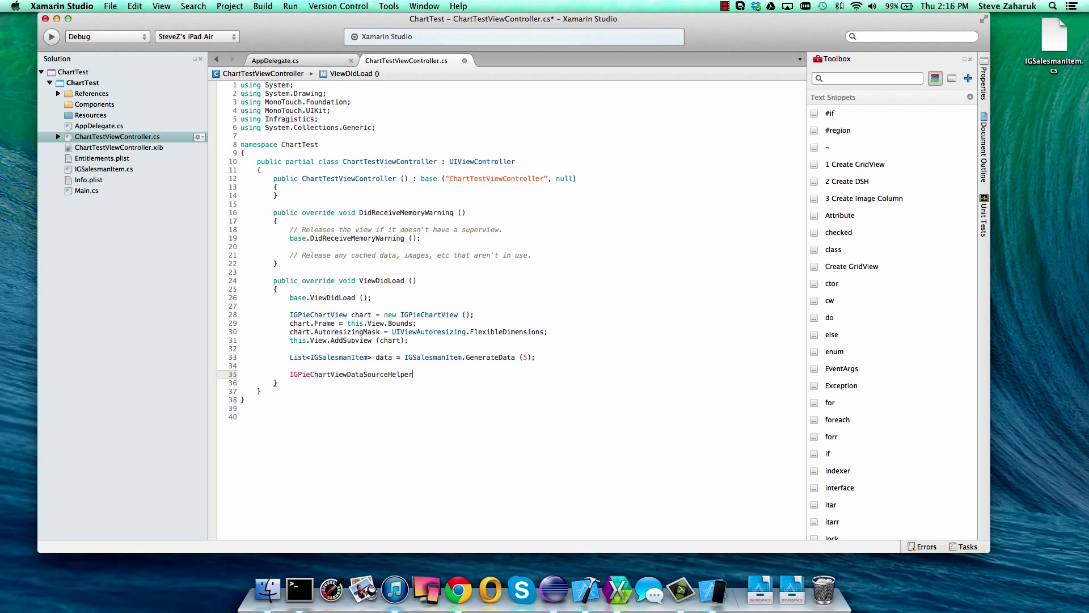
{"action": "type", "text": "dsh ="}
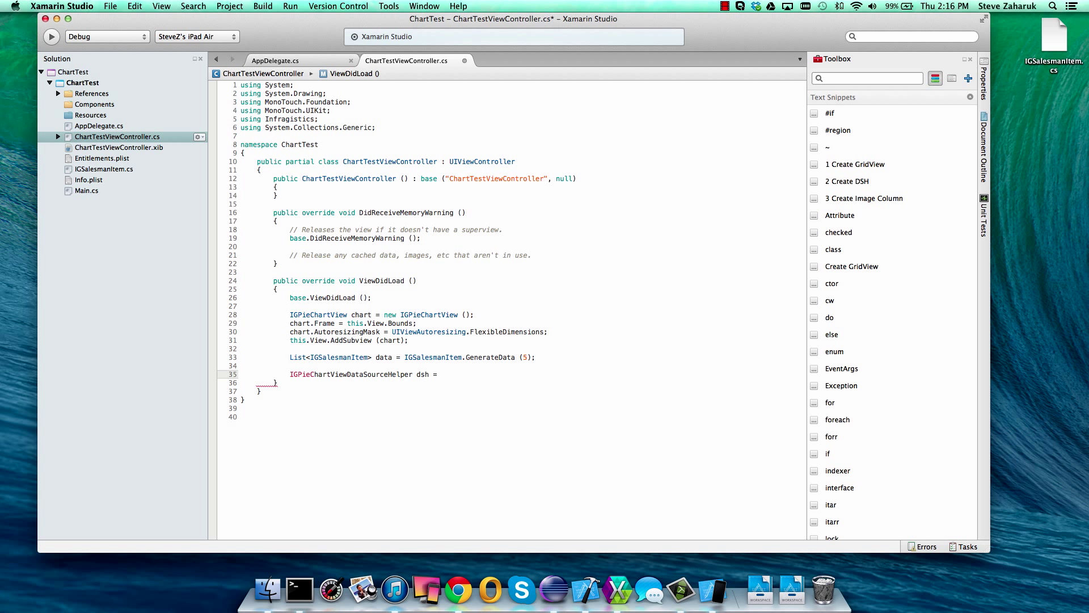
{"action": "type", "text": "new IG"}
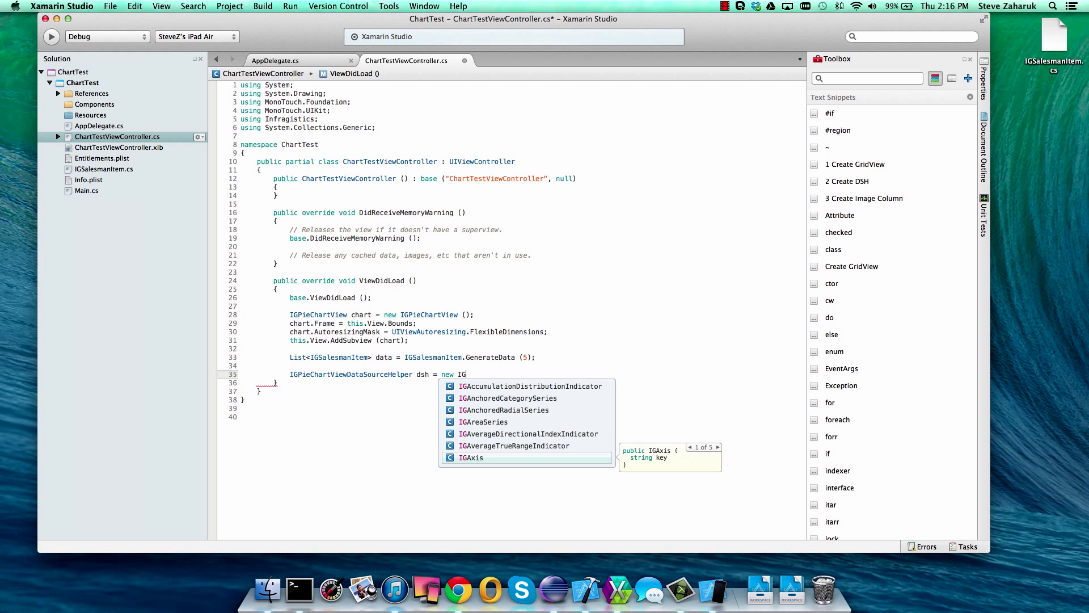
{"action": "type", "text": "piechar"}
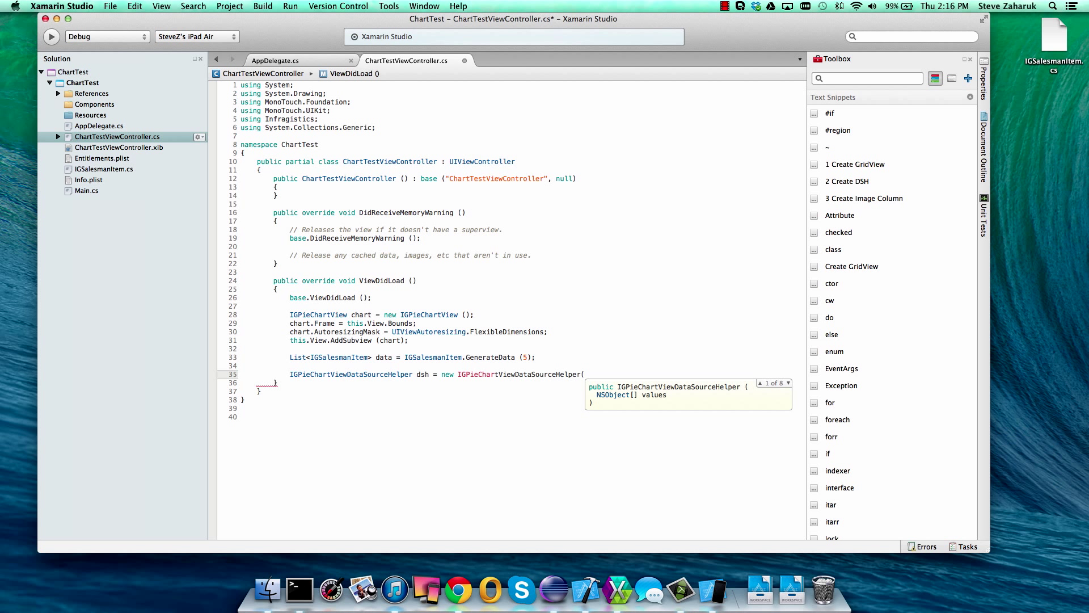
{"action": "type", "text": "data.toa"}
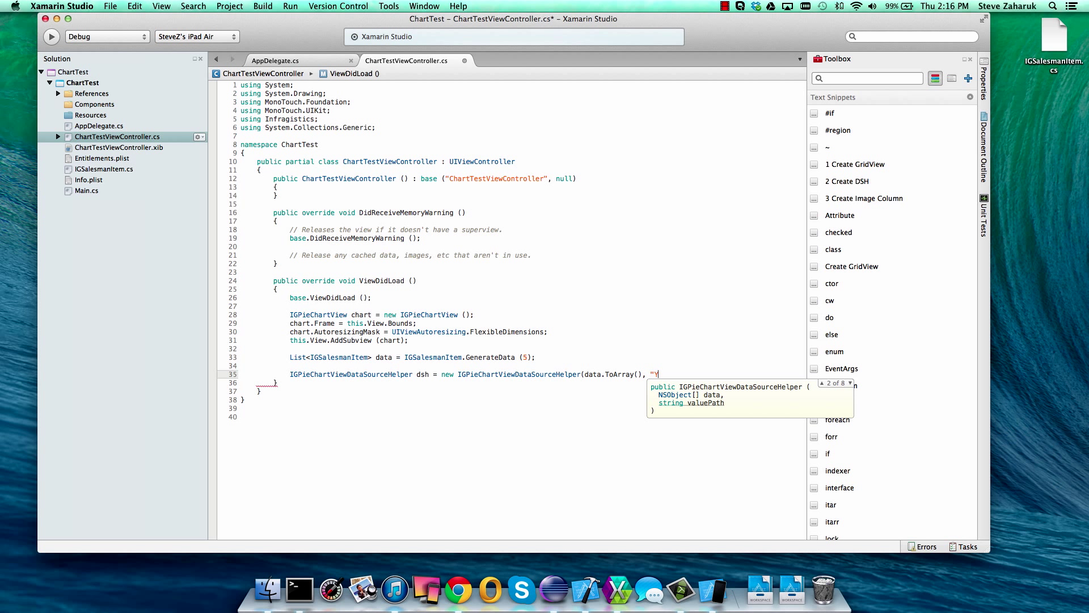
{"action": "type", "text": "yearToDateSales\","}
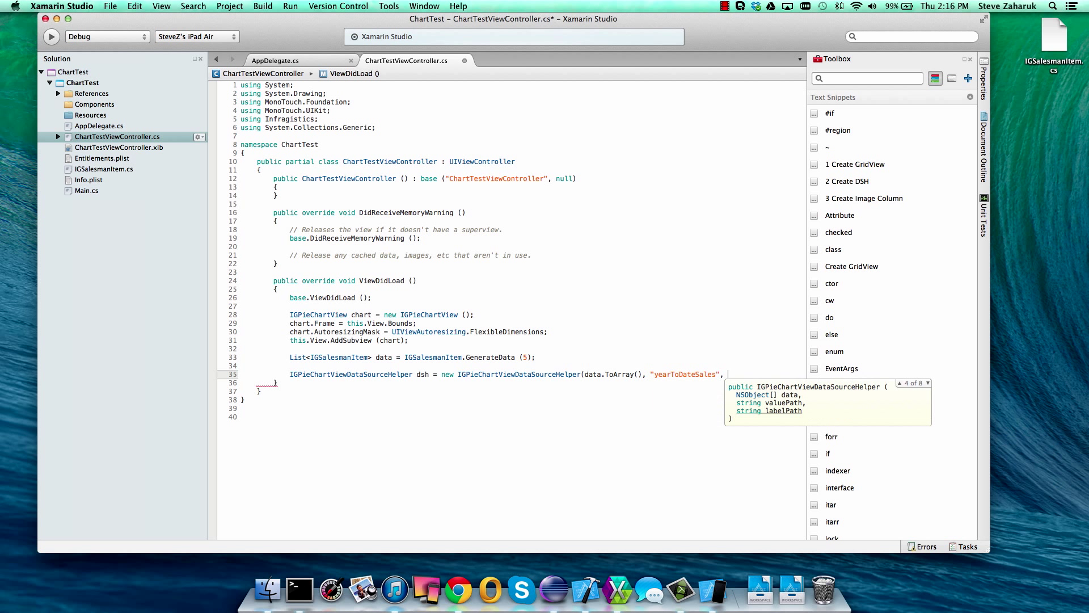
{"action": "type", "text": "\""}
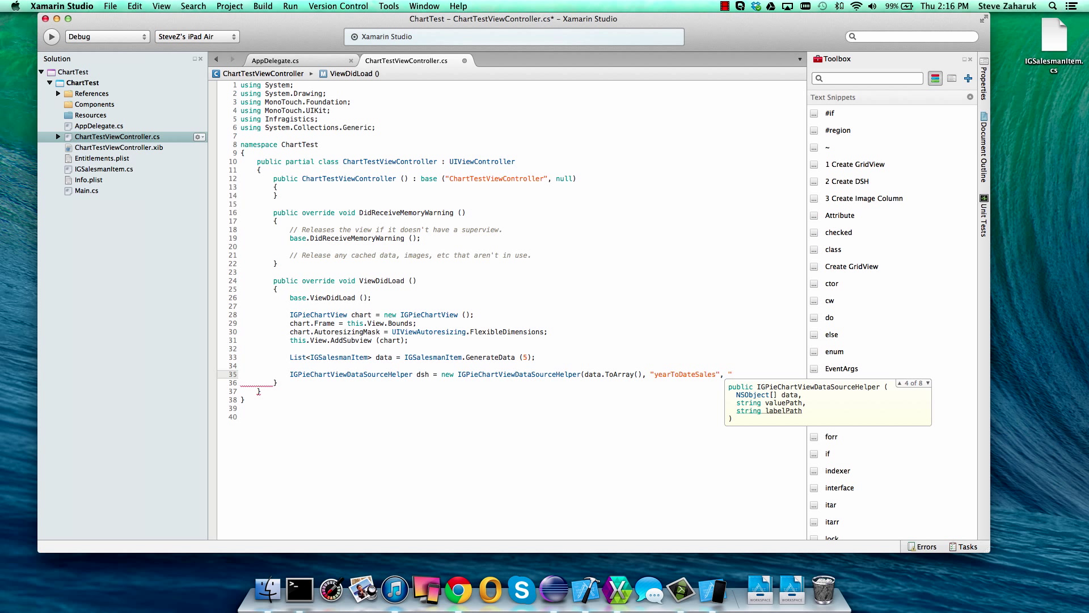
{"action": "type", "text": "terri"}
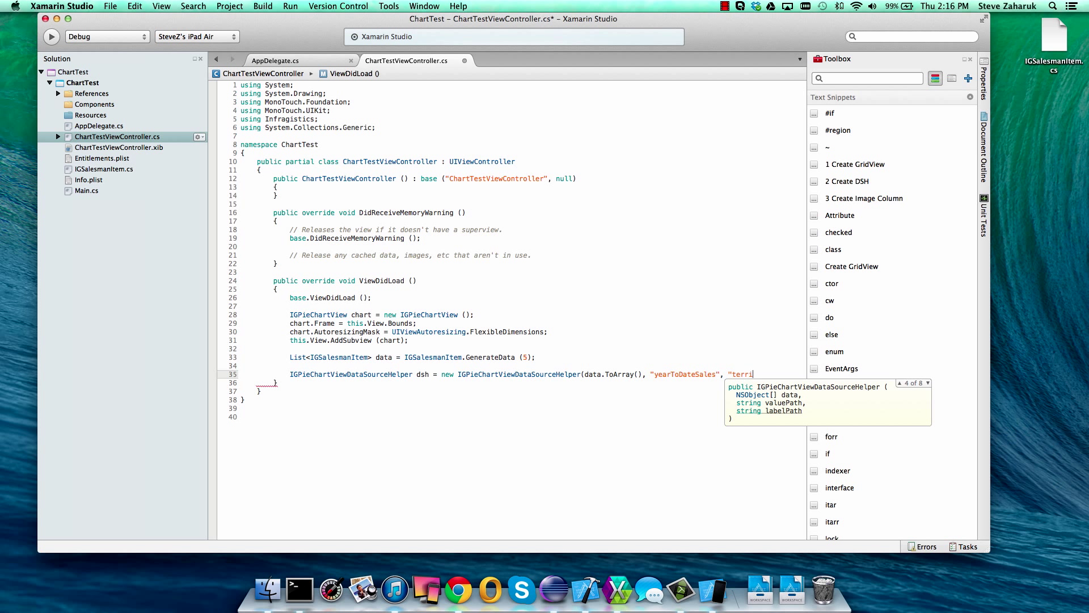
{"action": "type", "text": "tory\");"}
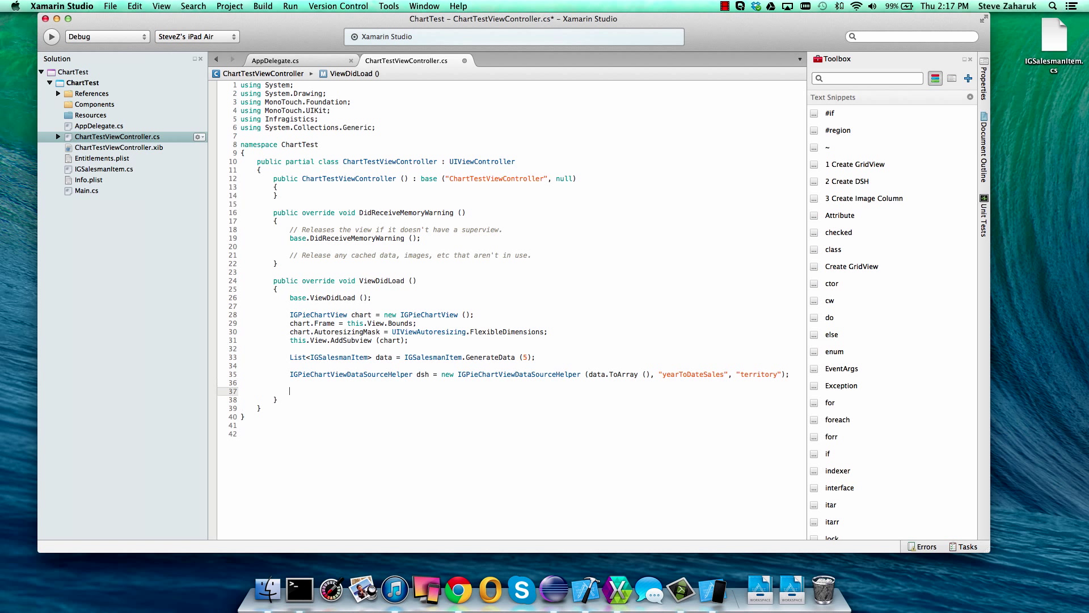
- Add the line chart.DataSource = dsh; in ViewDidLoad
{"action": "type", "text": "chart"}
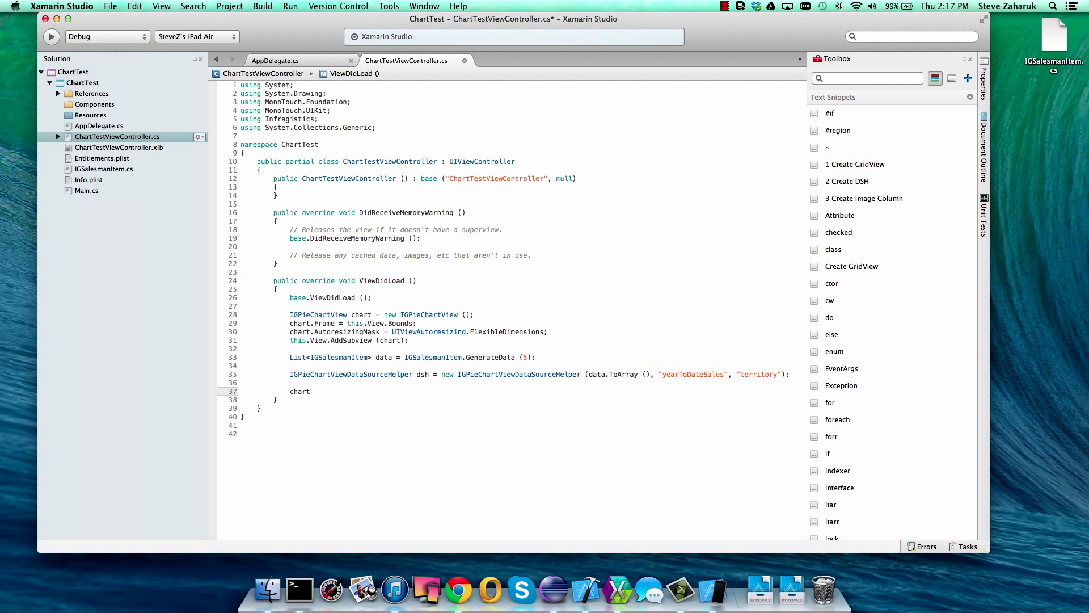
{"action": "type", "text": ".DataSource"}
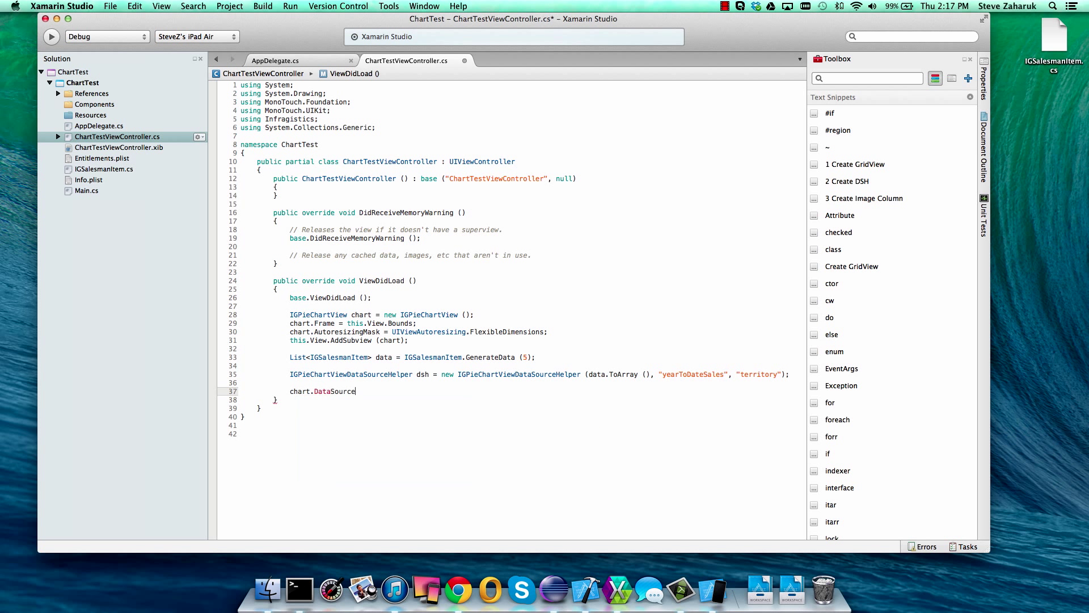
{"action": "type", "text": "d"}
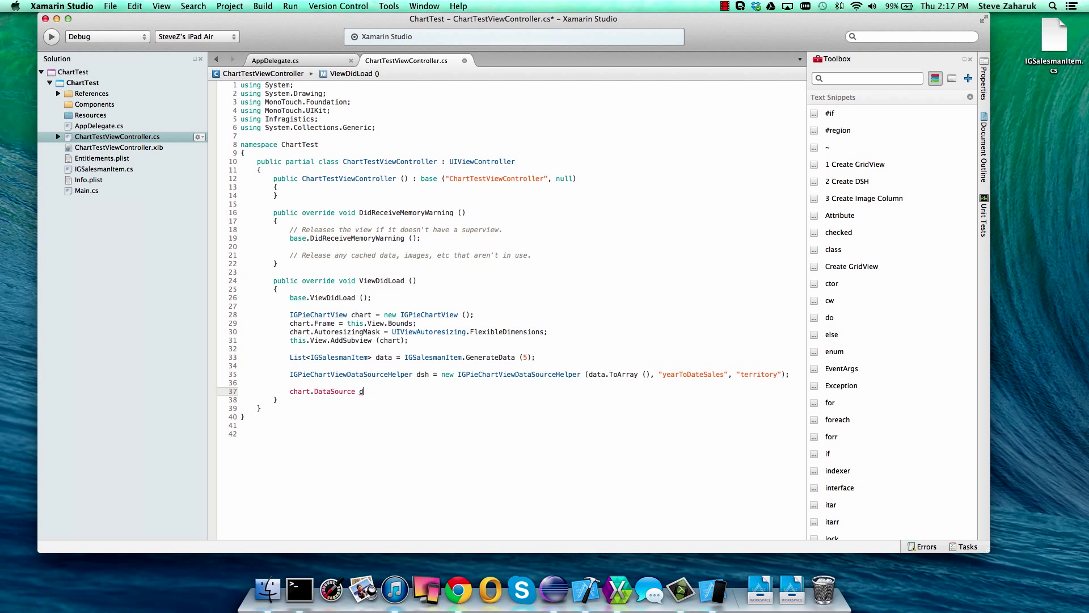
{"action": "type", "text": "= dsh;"}
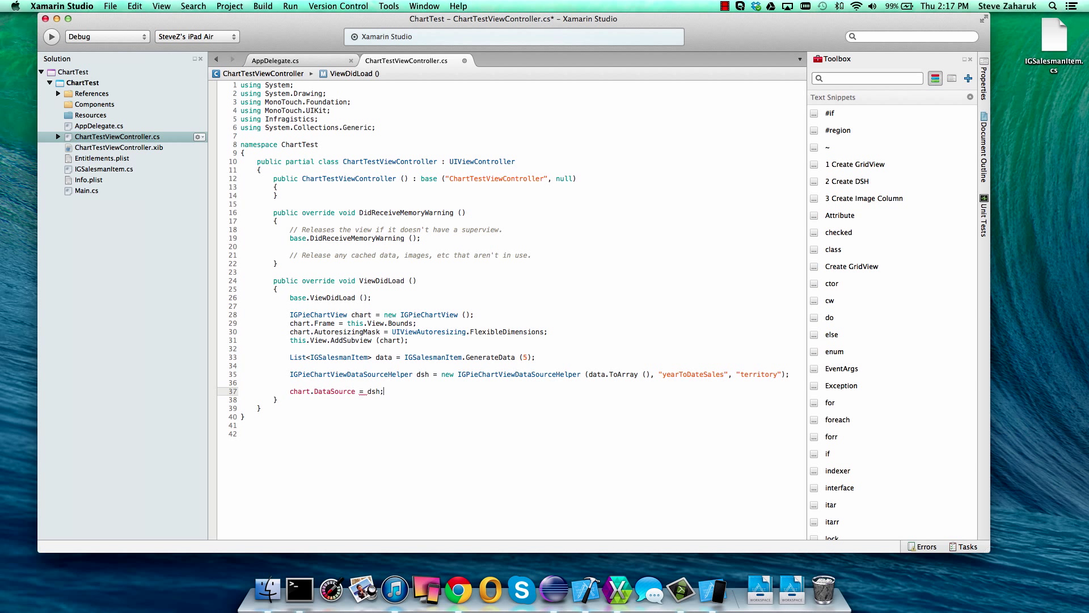
- Build and launch ChartTest under the debugger from the toolbar Run button
{"action": "left_click", "coordinate": [51, 37]}
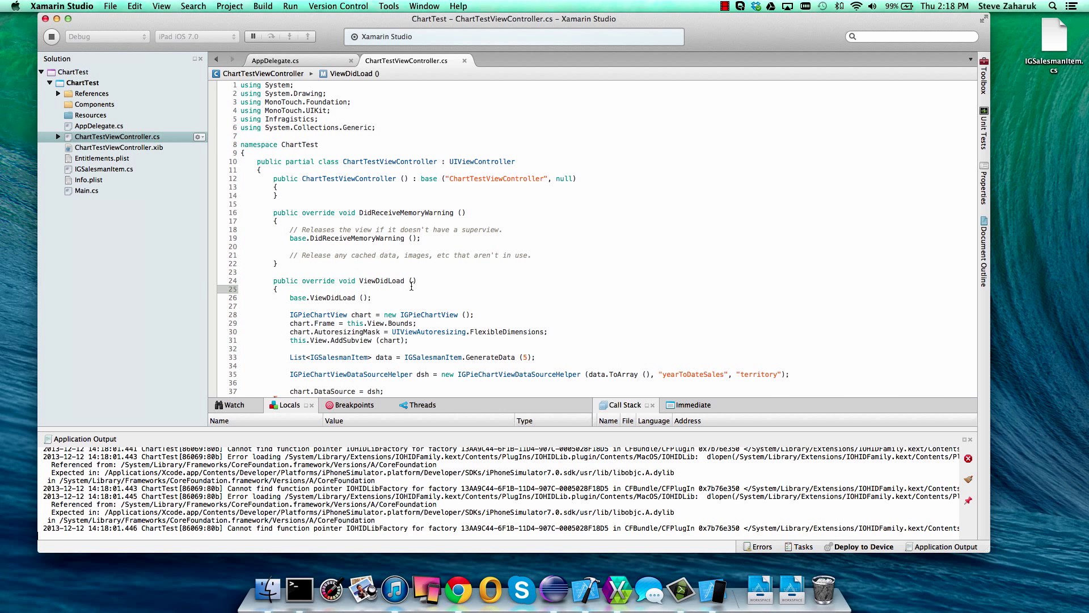
- Stop the app and set chart.Theme to IGPieChartGradientThemes.FinanceTheme3() in ViewDidLoad
{"action": "left_click", "coordinate": [985, 91]}
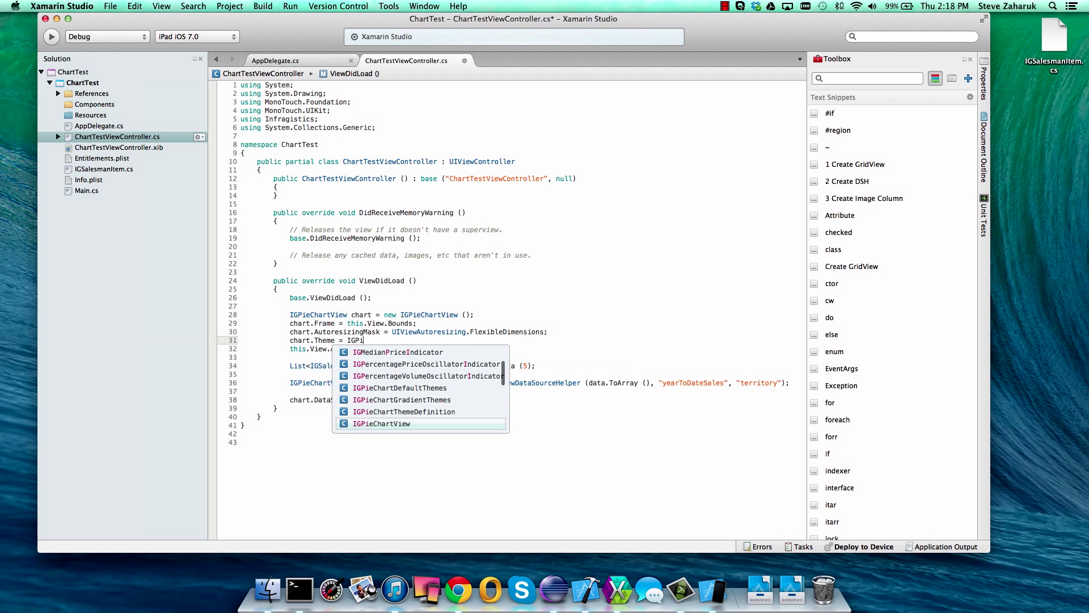
{"action": "type", "text": "chartg"}
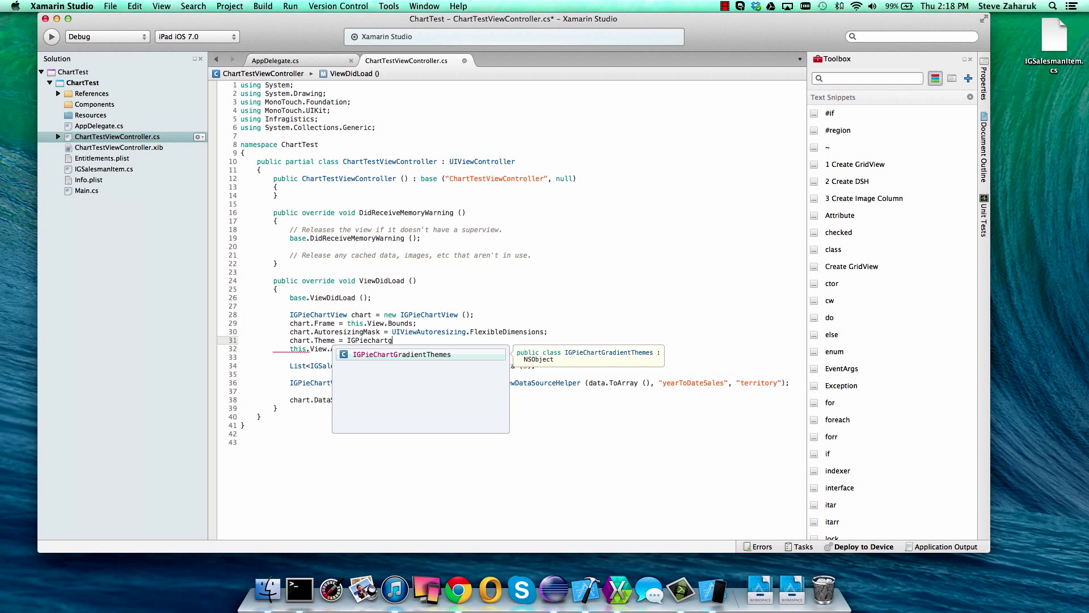
{"action": "type", "text": "GradientThemes.financeTheme3 ();"}
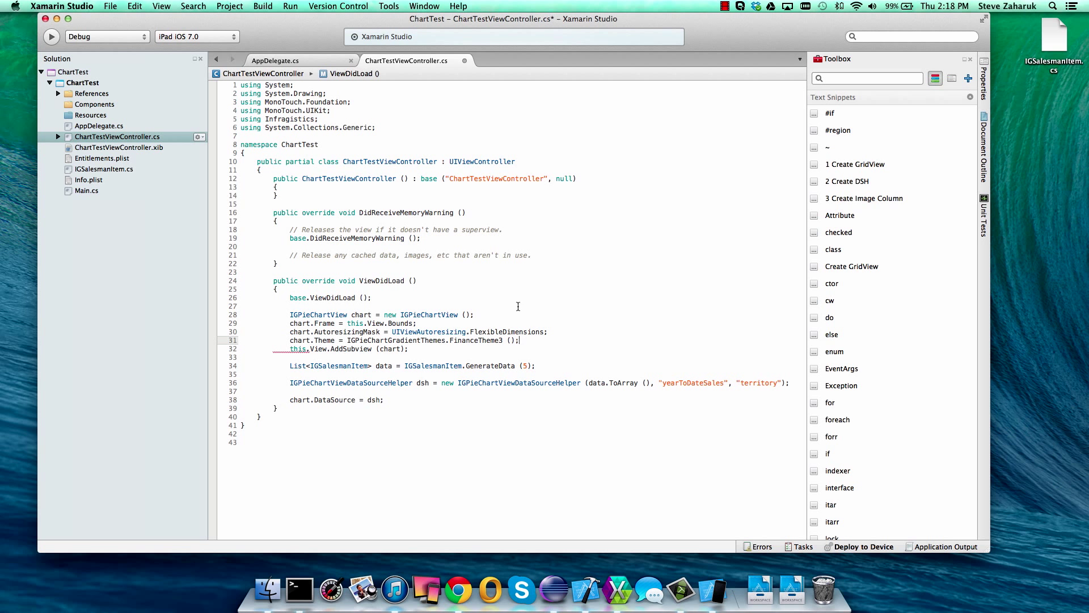
- Rebuild and run ChartTest in iOS Simulator to see the FinanceTheme3 gradient pie chart
{"action": "left_click", "coordinate": [52, 36]}
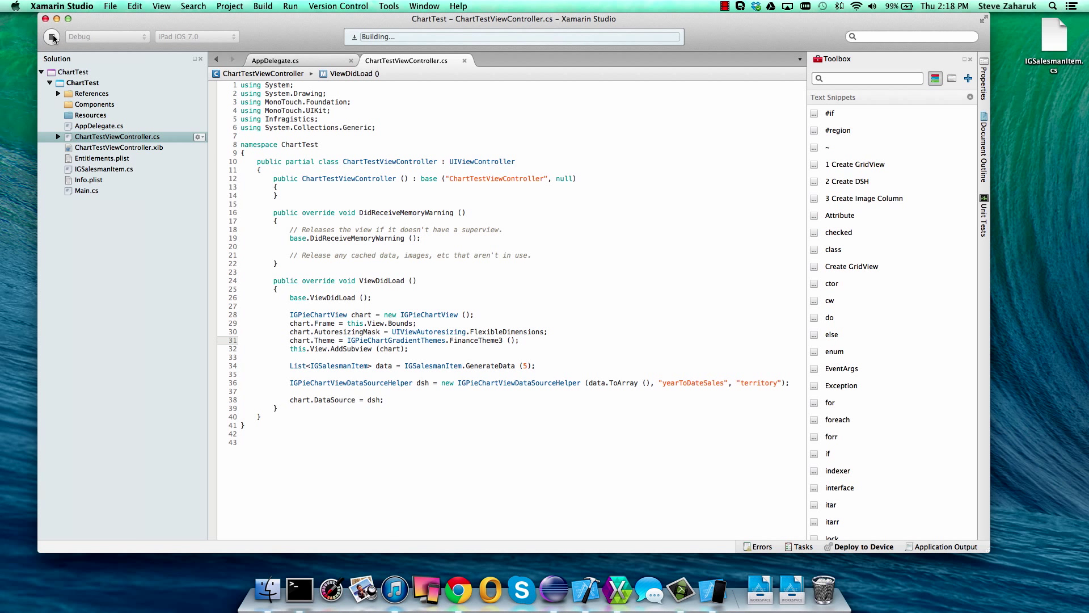
{"action": "left_click", "coordinate": [52, 37]}
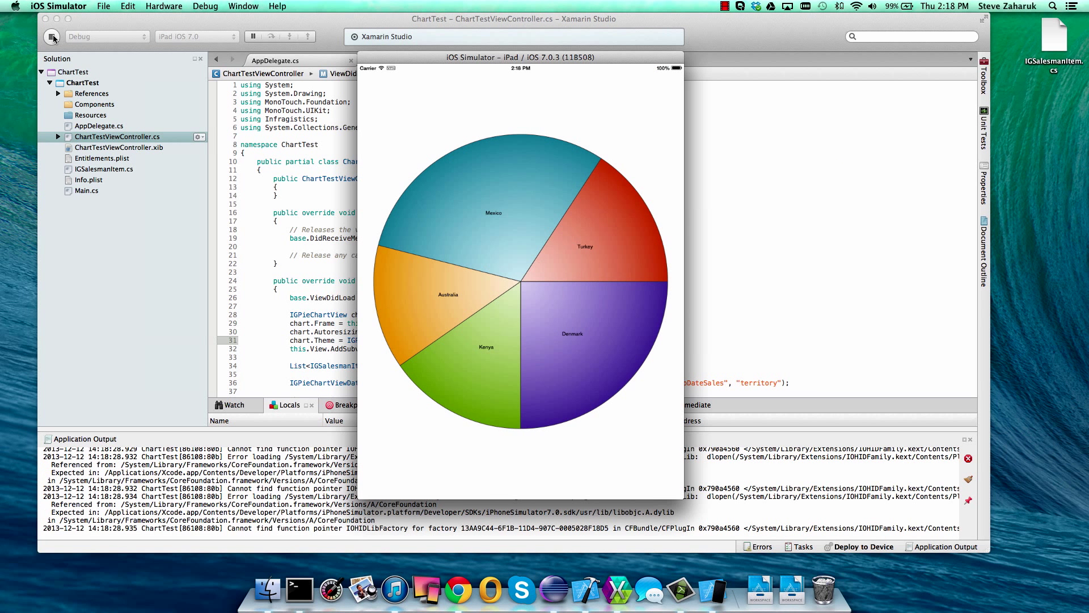